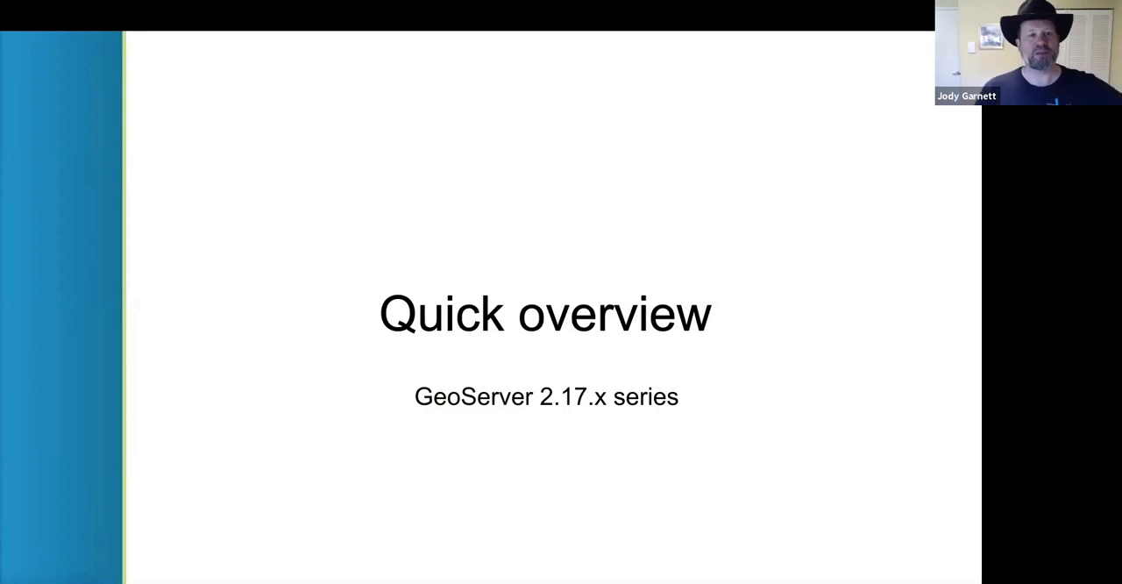
Step: Advance through the GeoServer 2.17 deck slide by slide to the closing questions slide
key("Right")
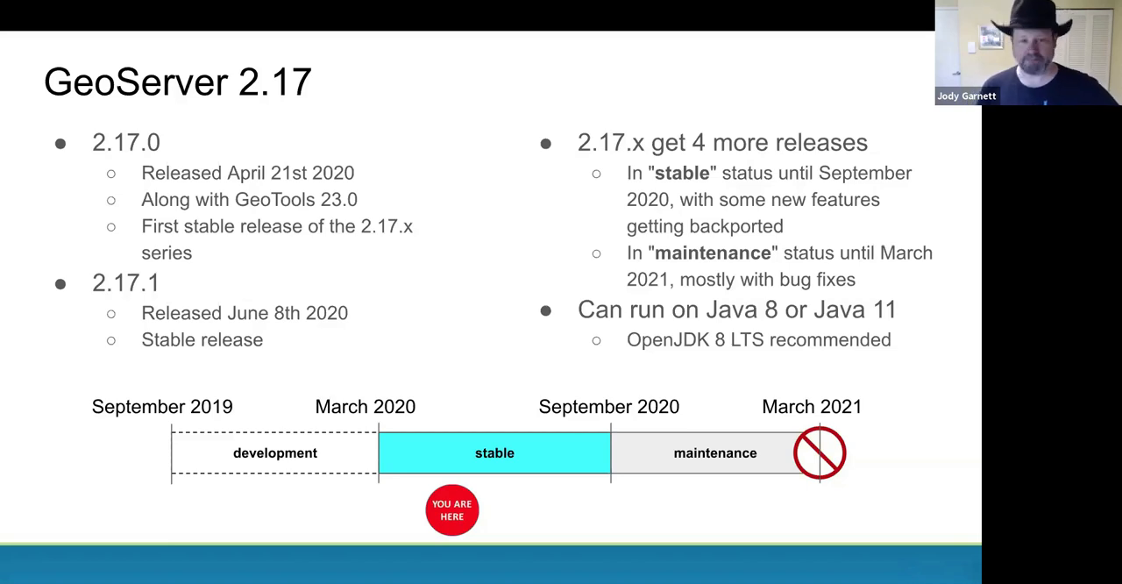
key("Right")
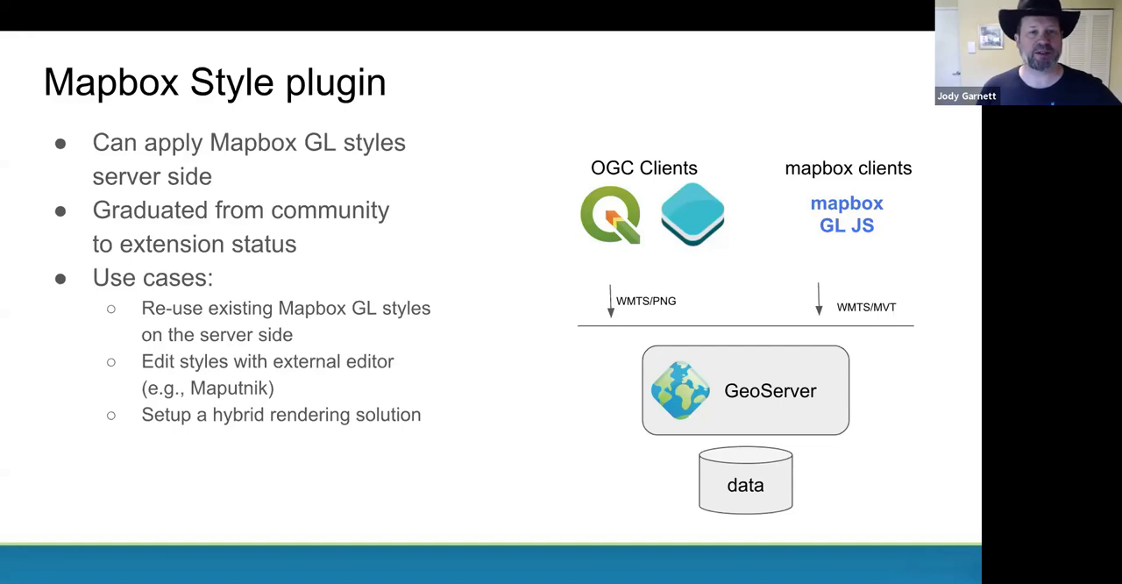
key("Right")
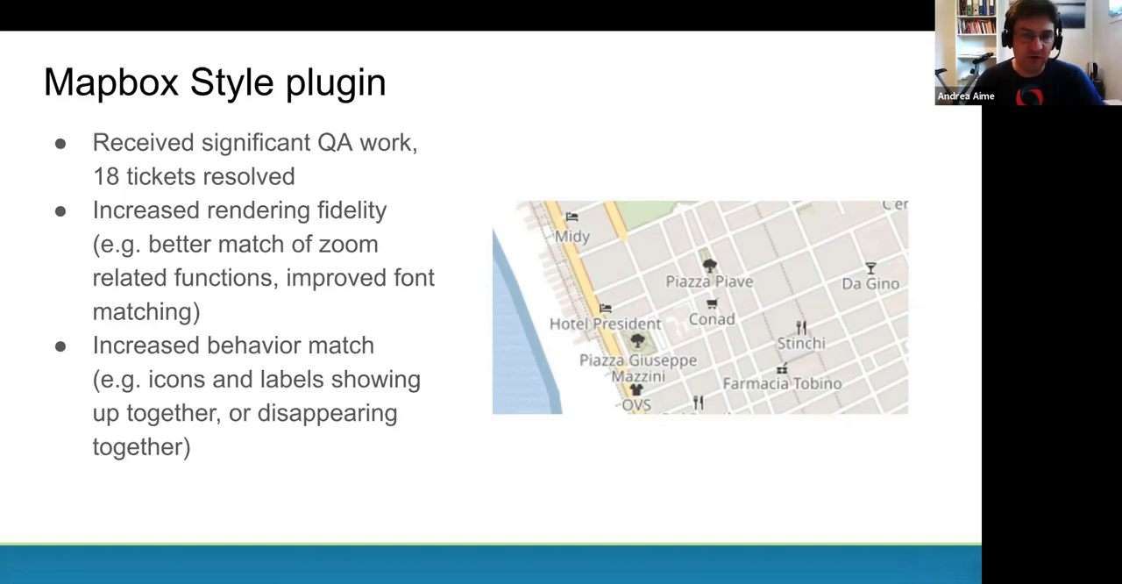
key("right")
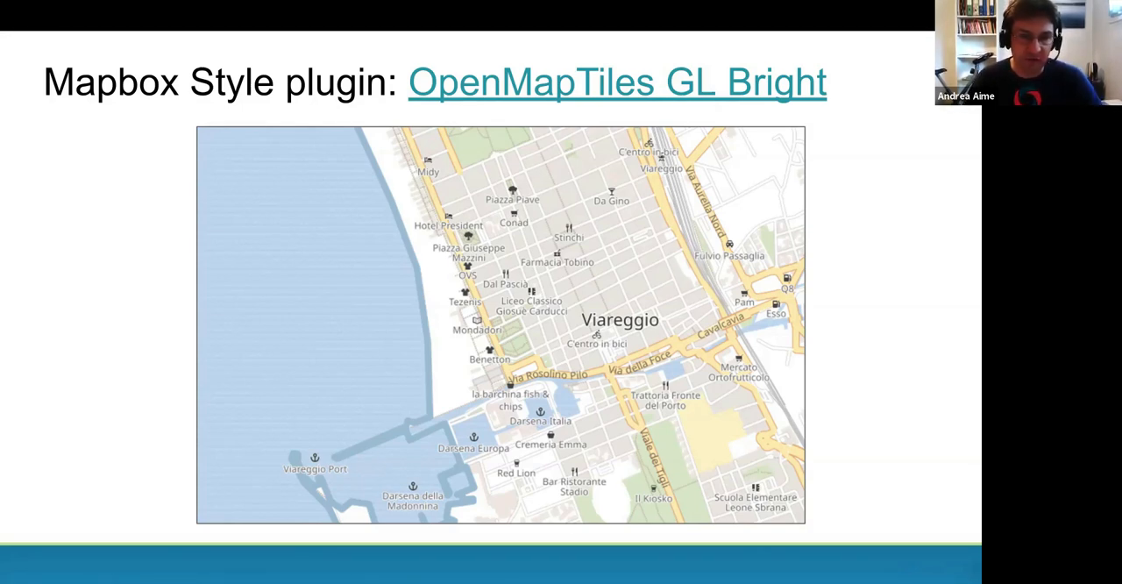
key("Right")
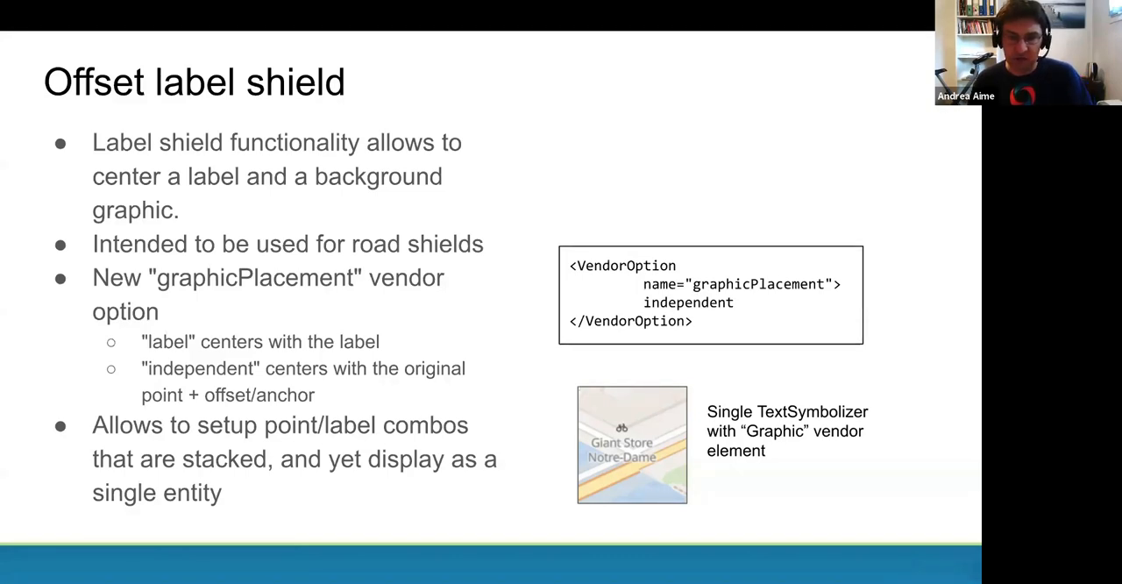
key("Right")
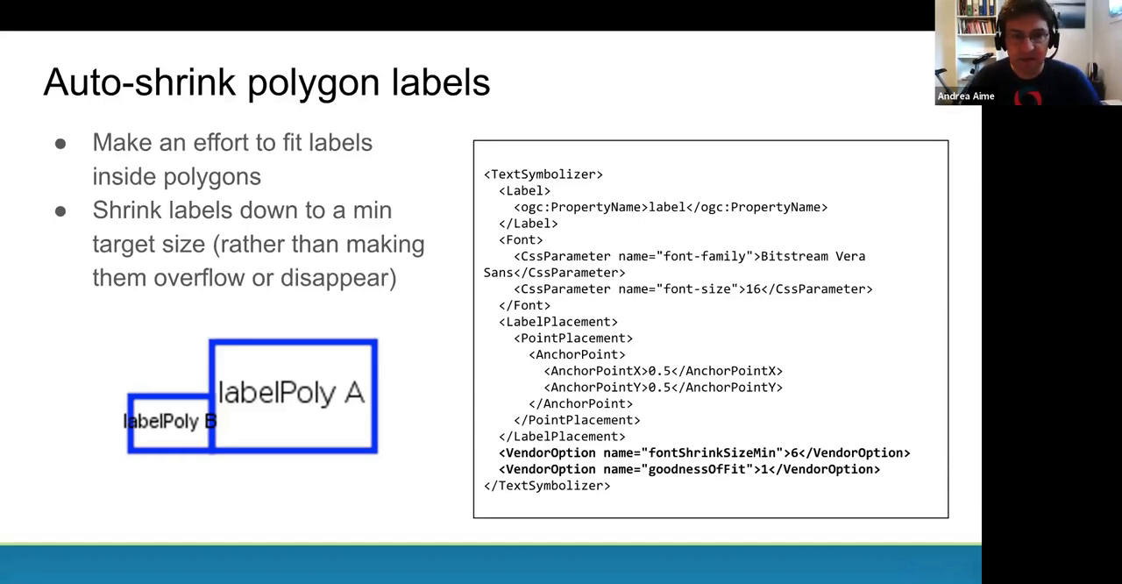
key("Right")
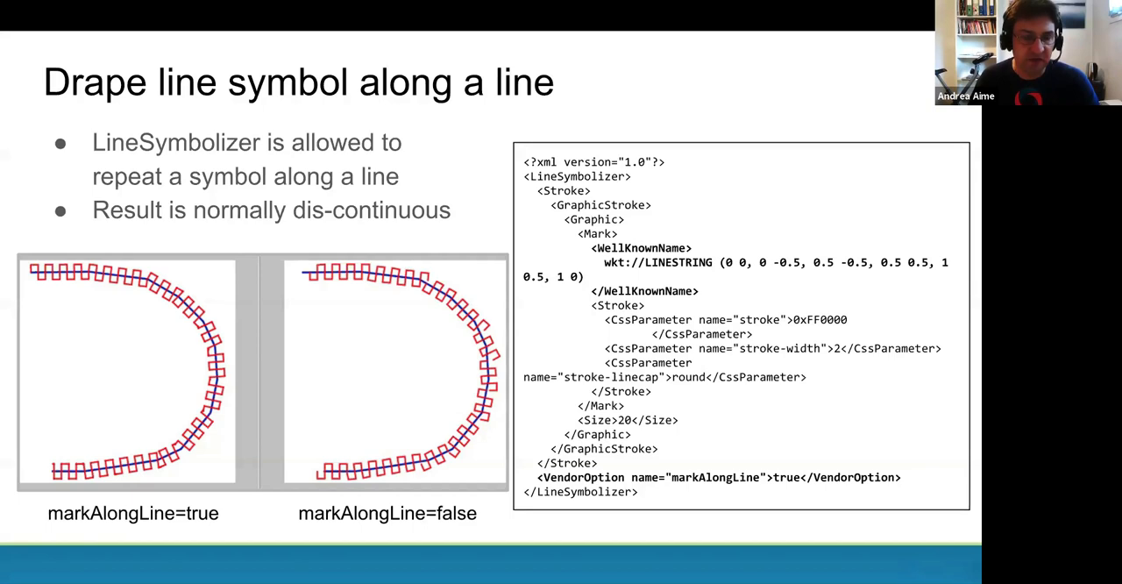
key("Right")
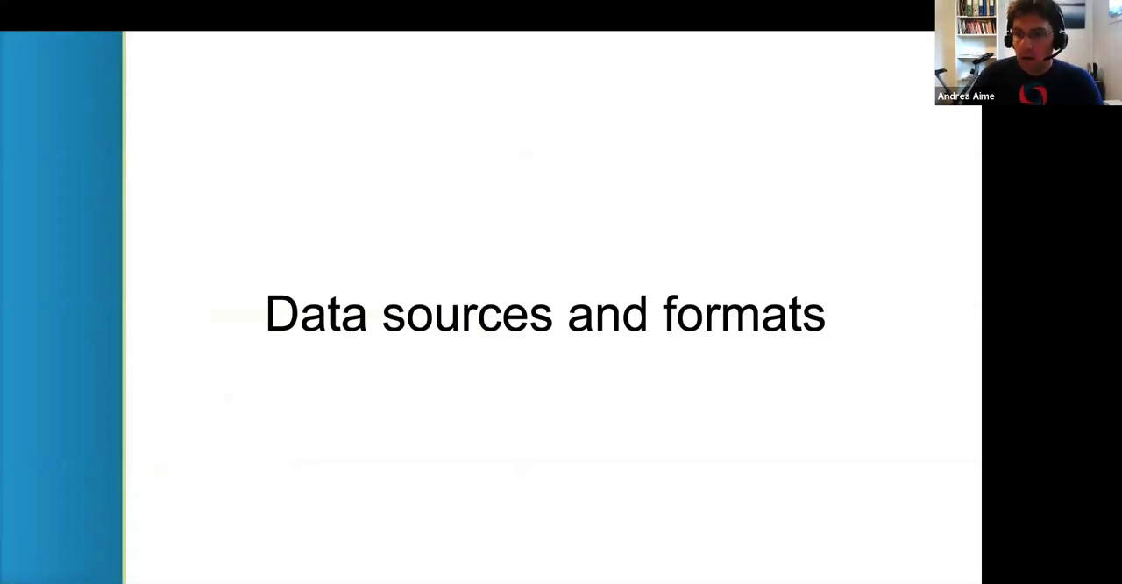
key("Right")
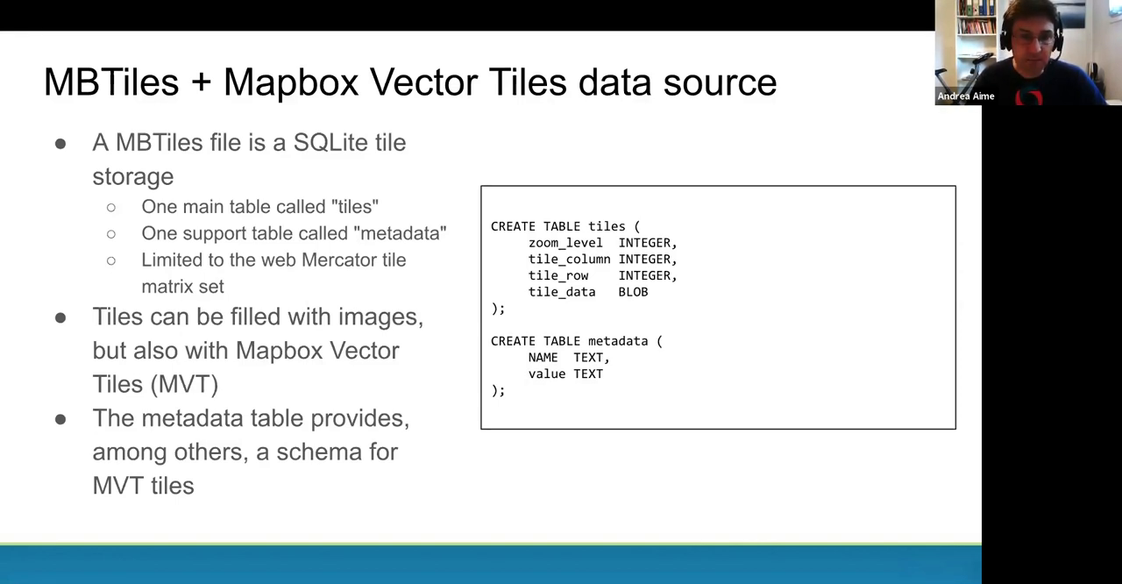
key("Right")
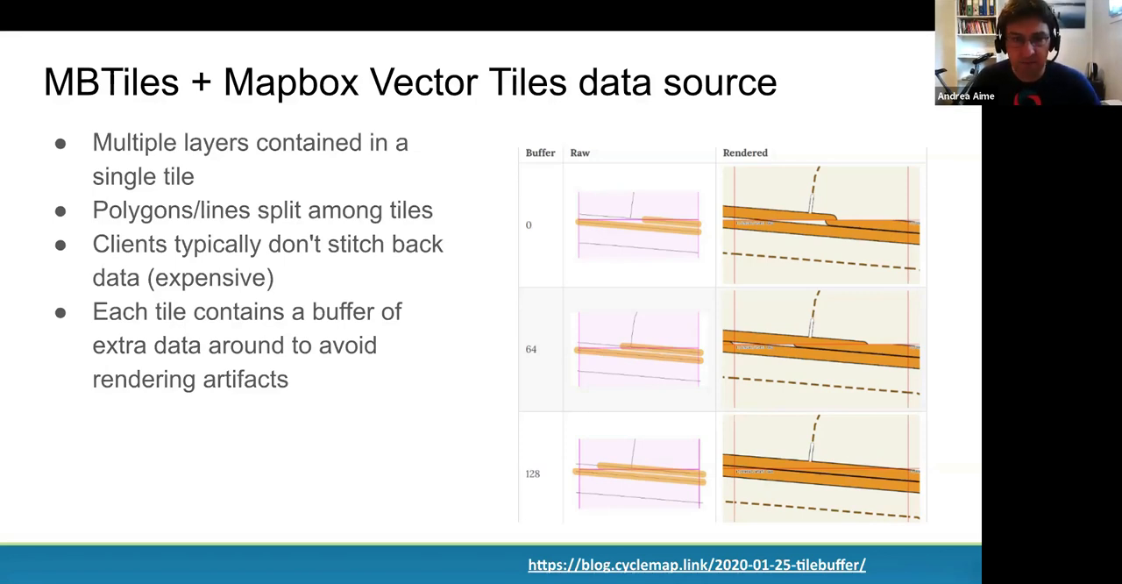
key("Right")
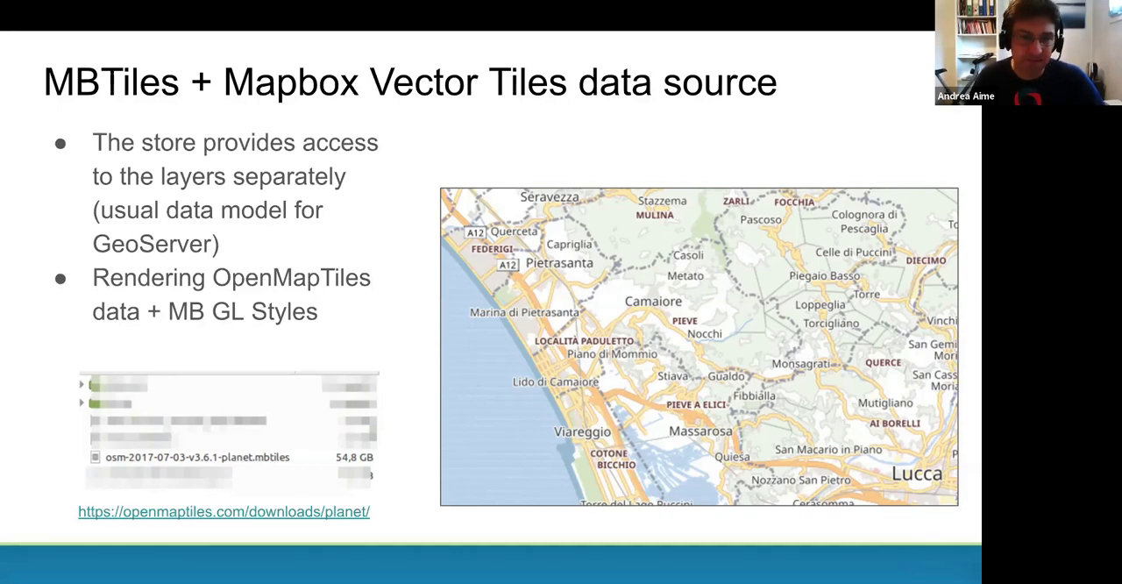
key("Right")
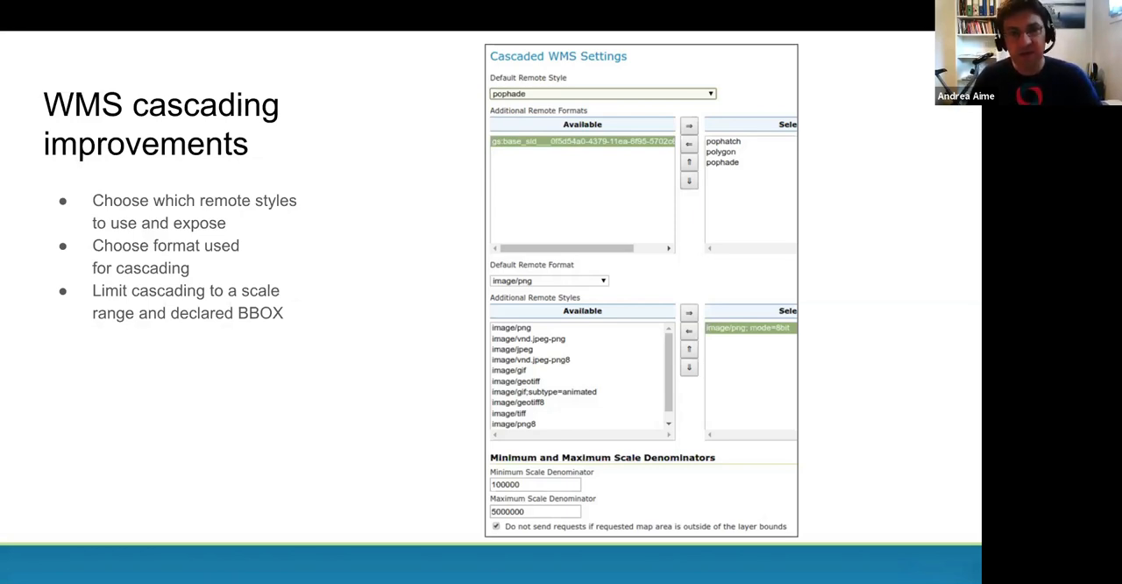
key("Right")
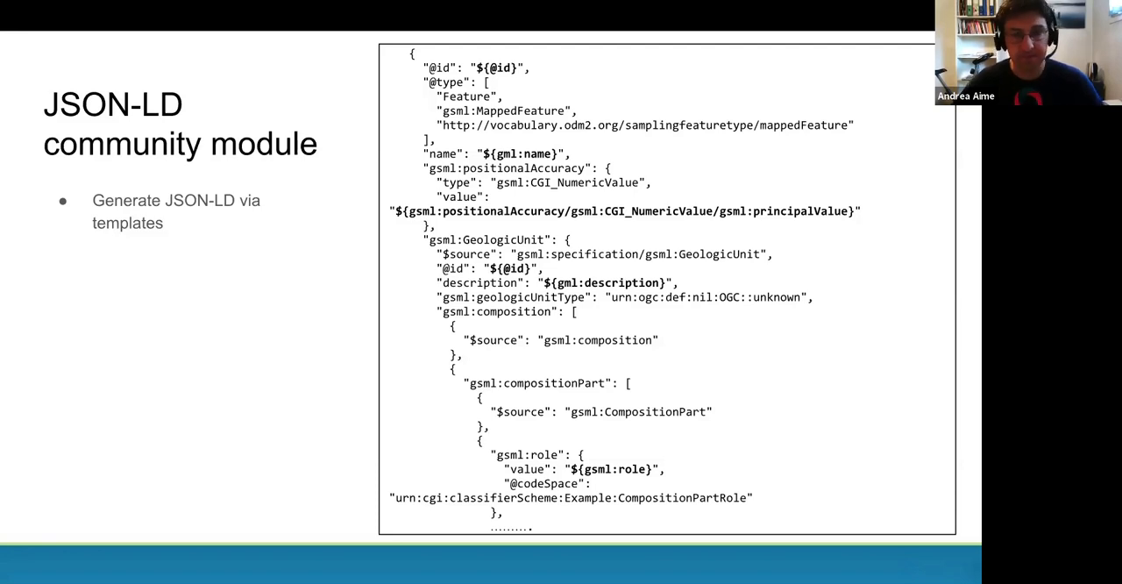
key("Right")
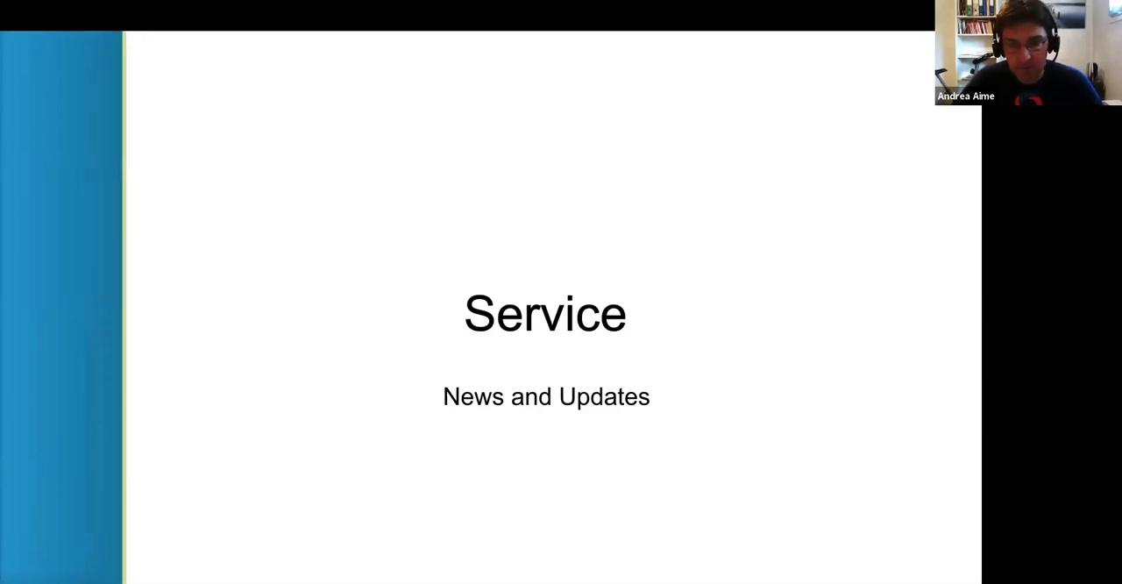
key("Right")
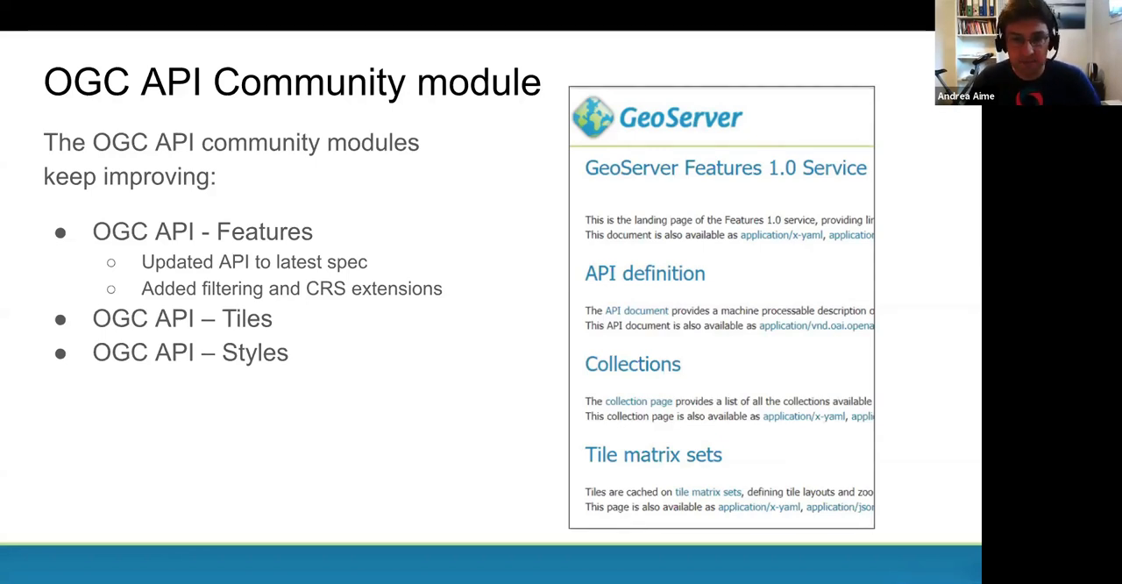
key("Right")
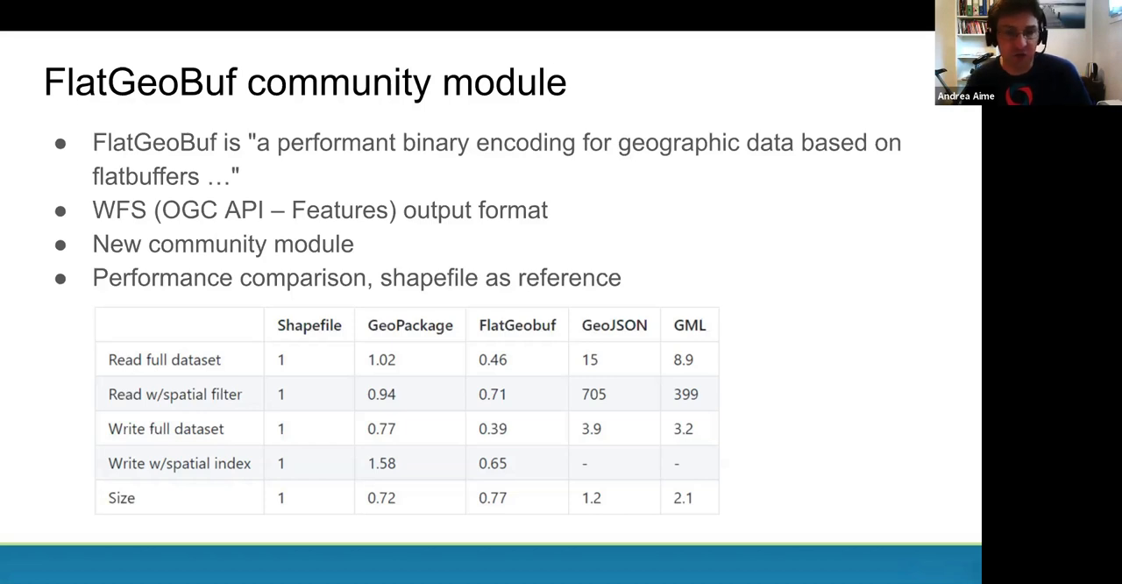
key("right")
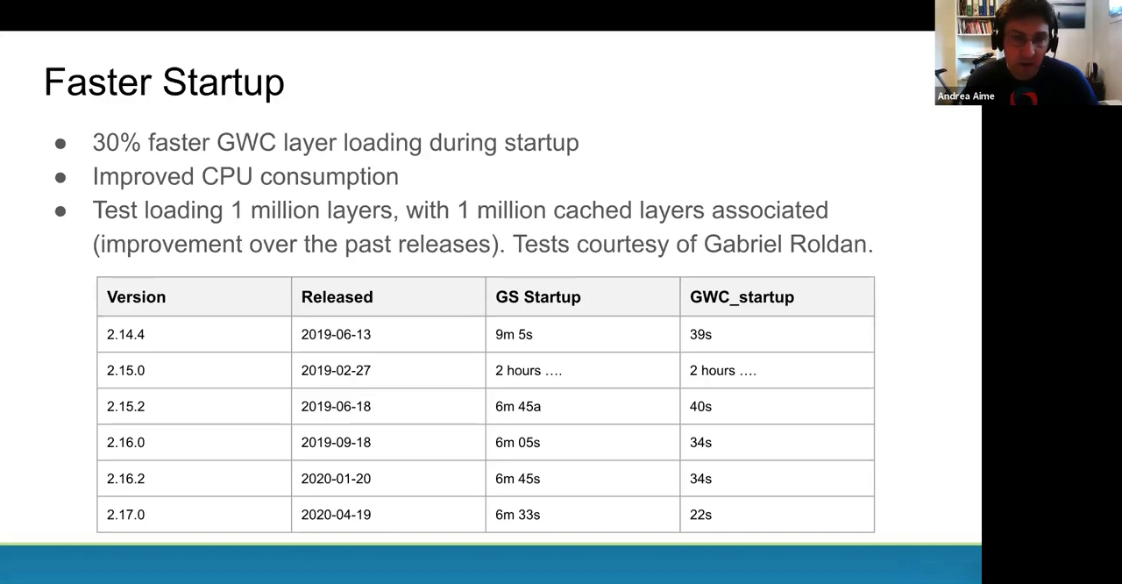
key("Right")
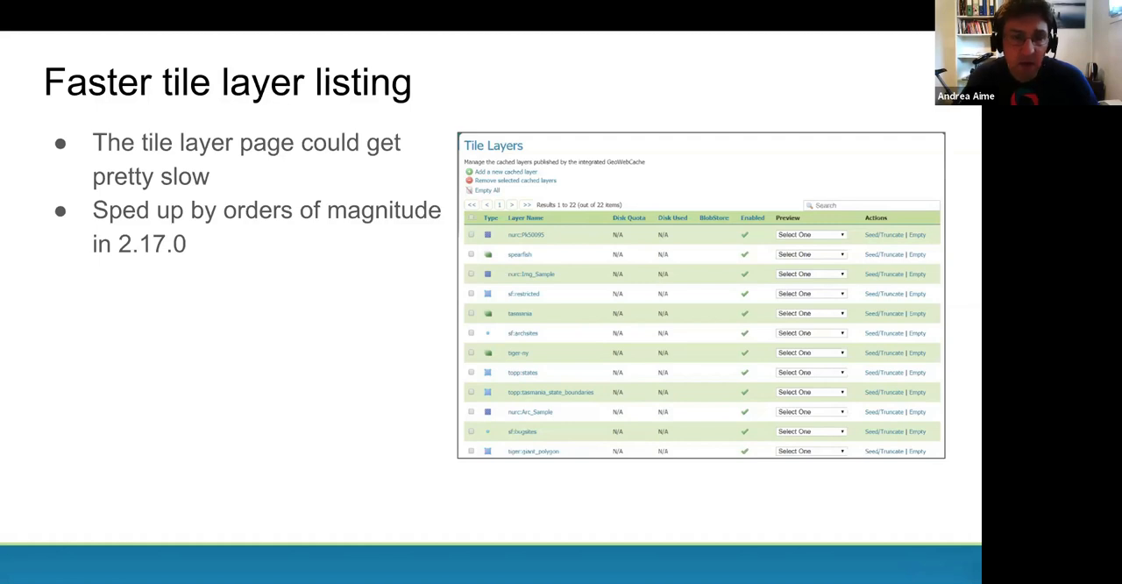
key("Right")
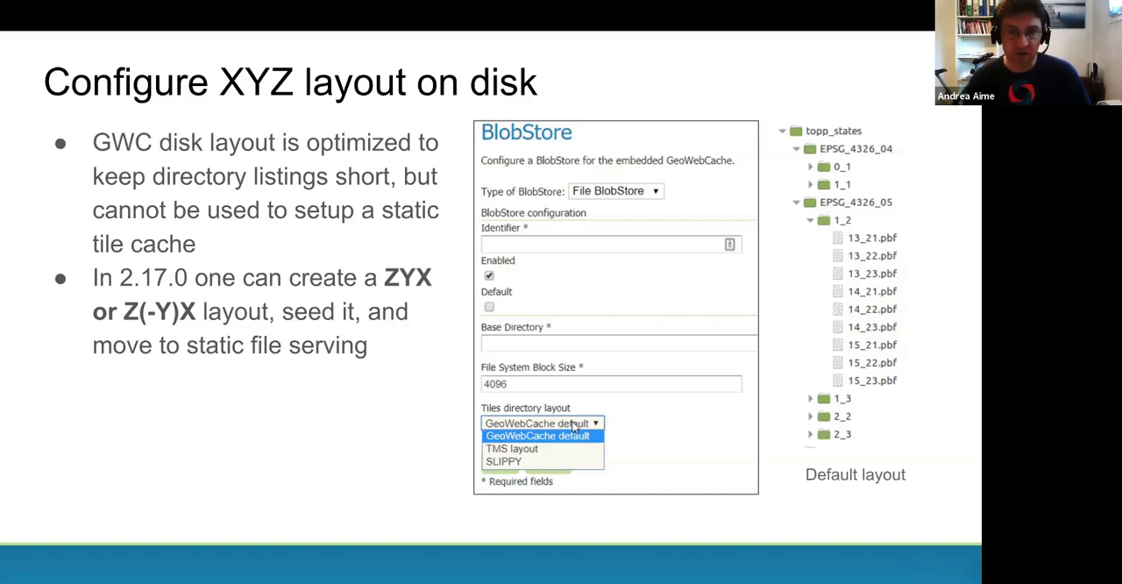
key("right")
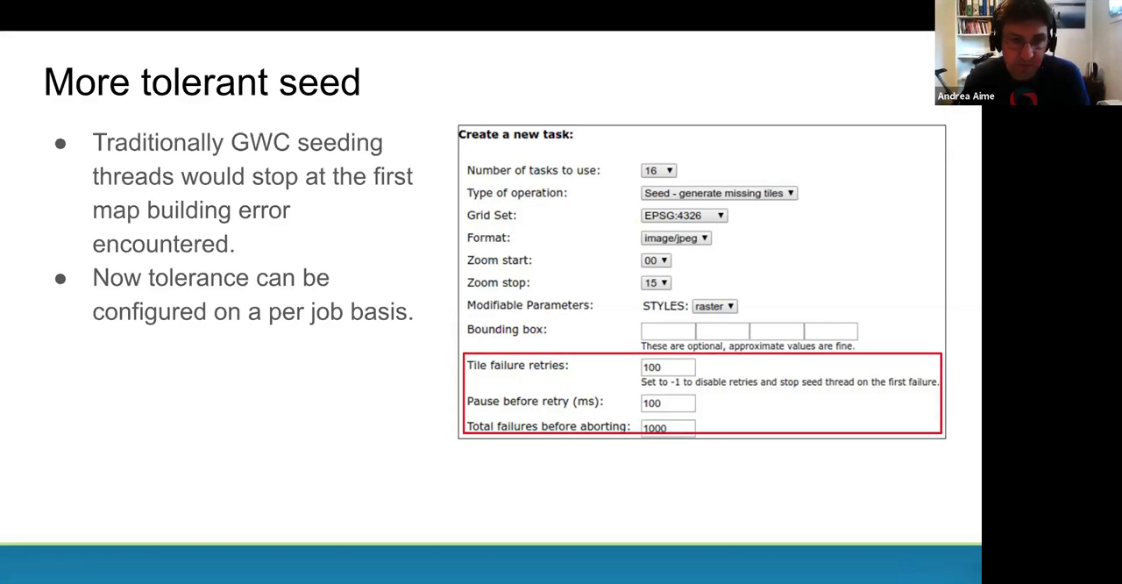
key("right")
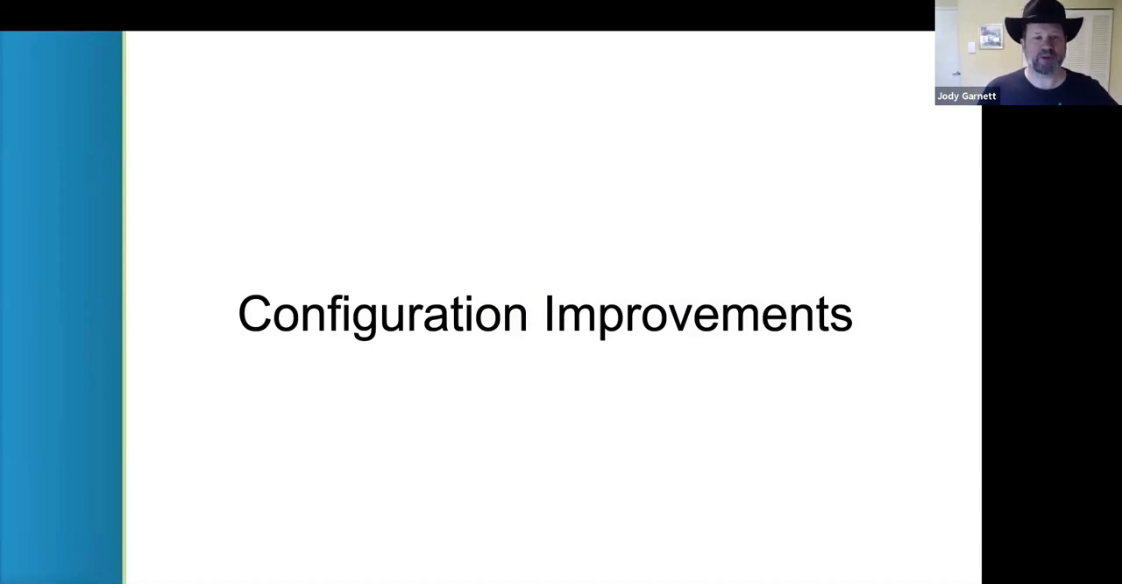
key("Right")
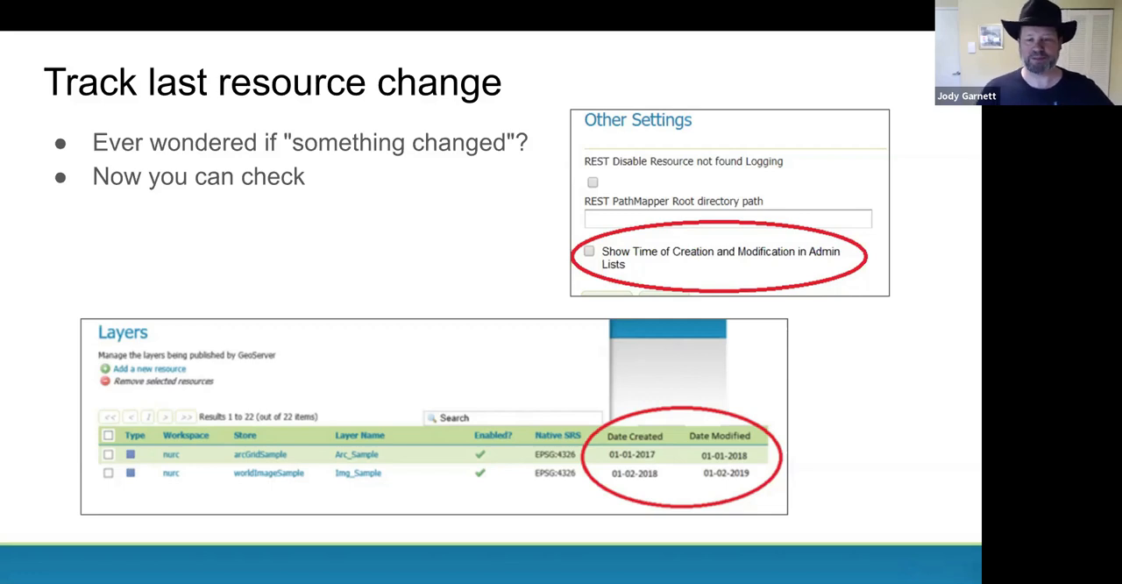
key("Right")
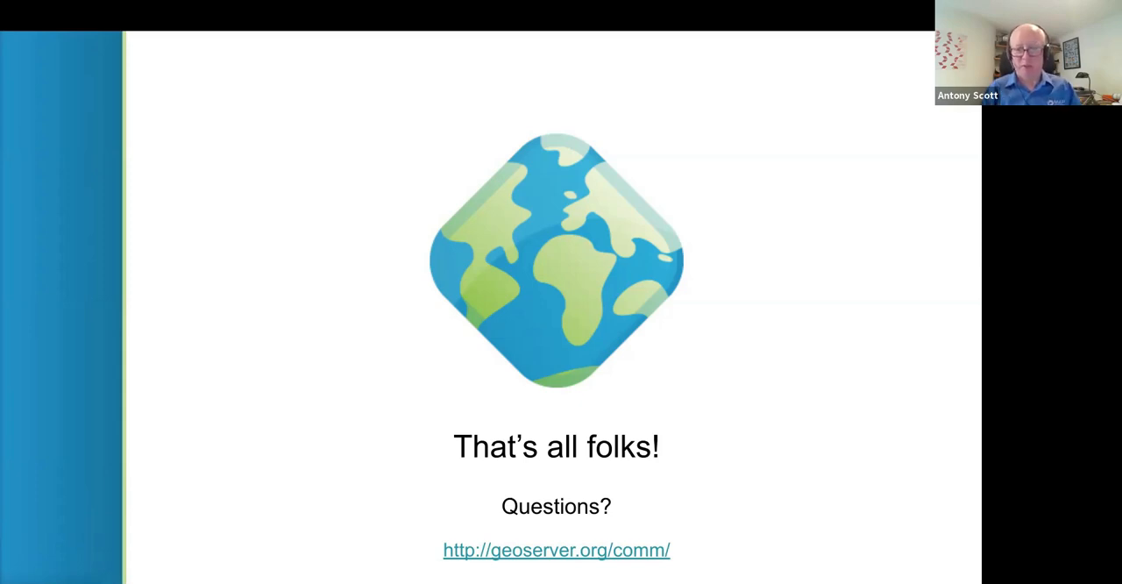
mouse_move(115, 23)
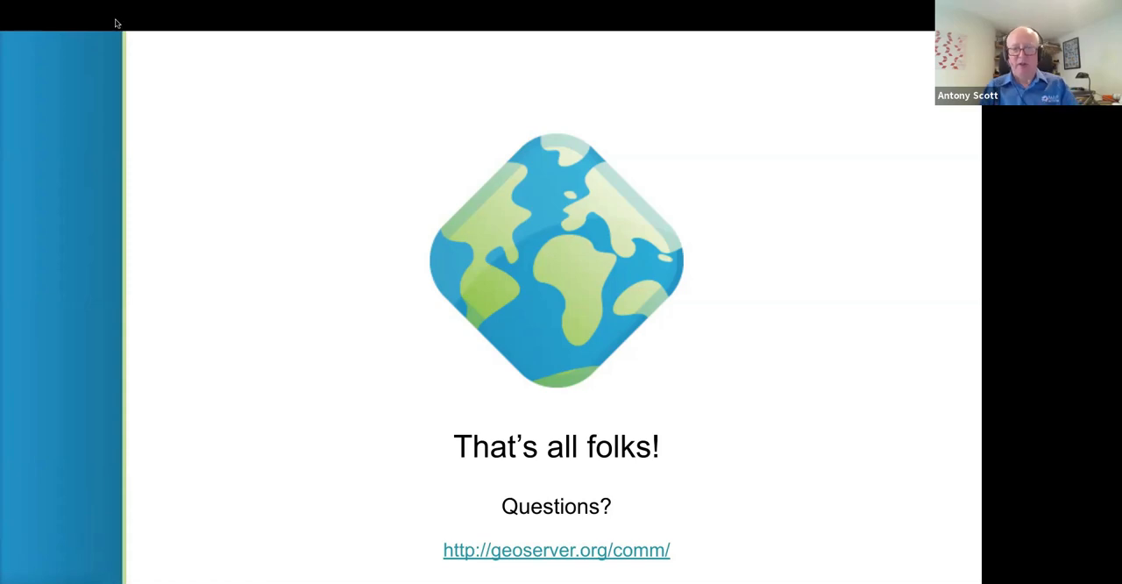
mouse_move(126, 46)
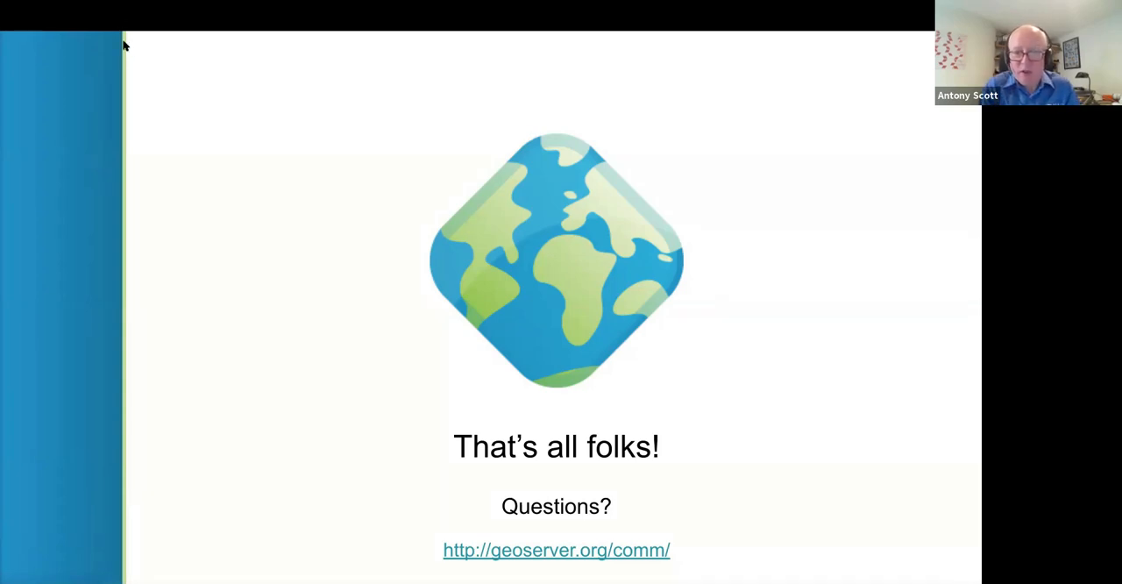
mouse_move(105, 38)
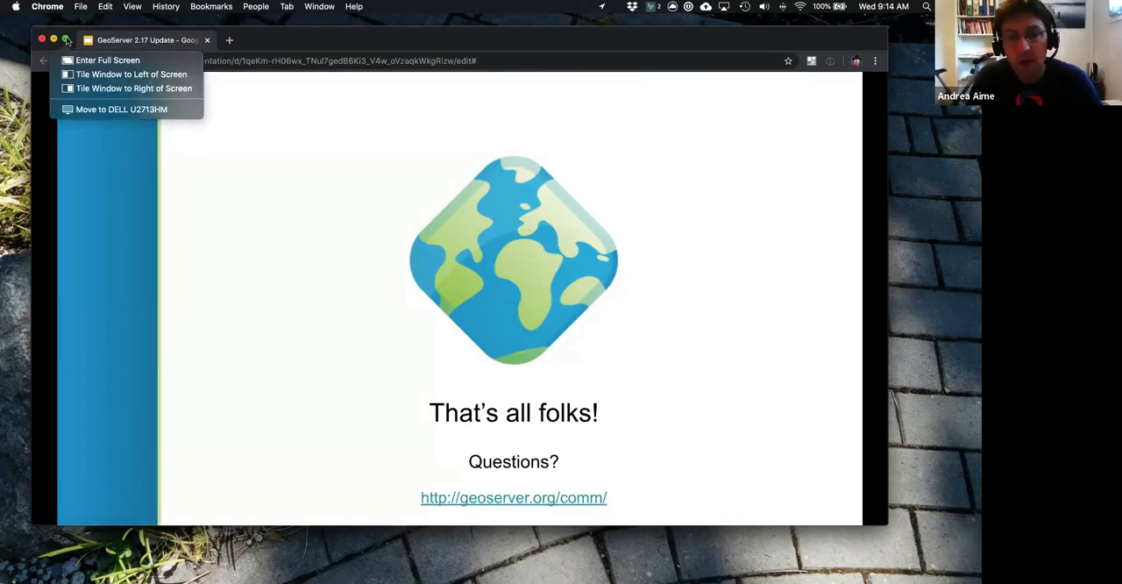
Step: Make the presentation fill the screen, then leave the slideshow for the slide overview
left_click(109, 59)
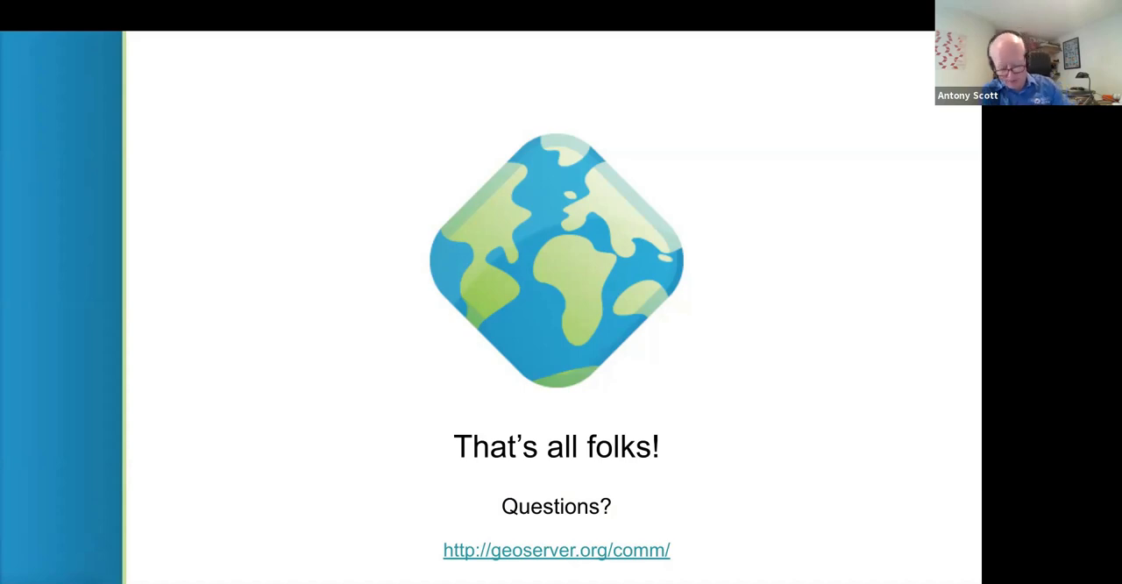
mouse_move(137, 83)
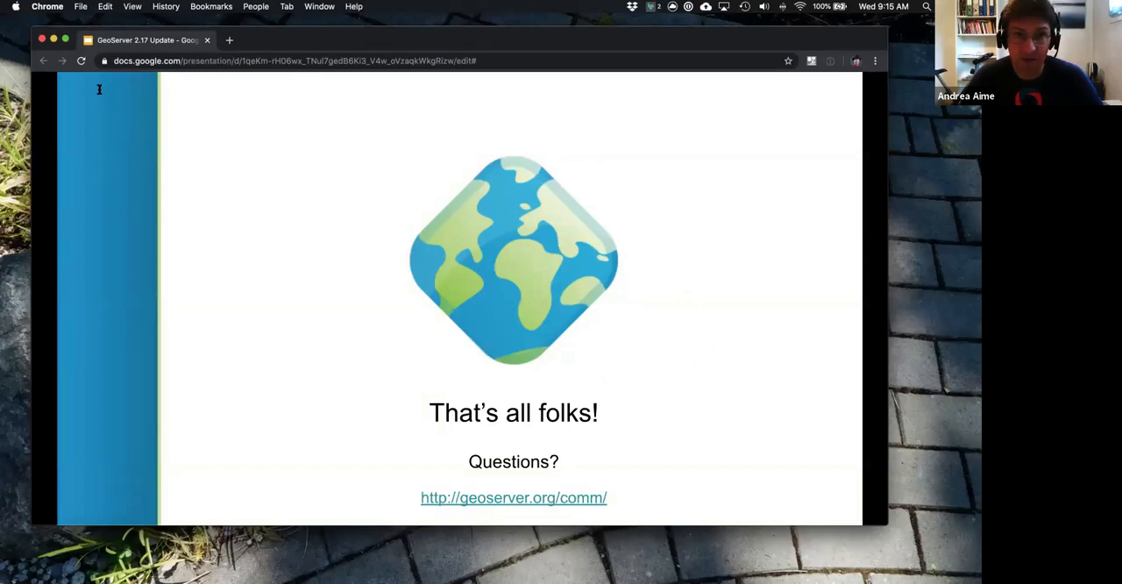
left_click(126, 513)
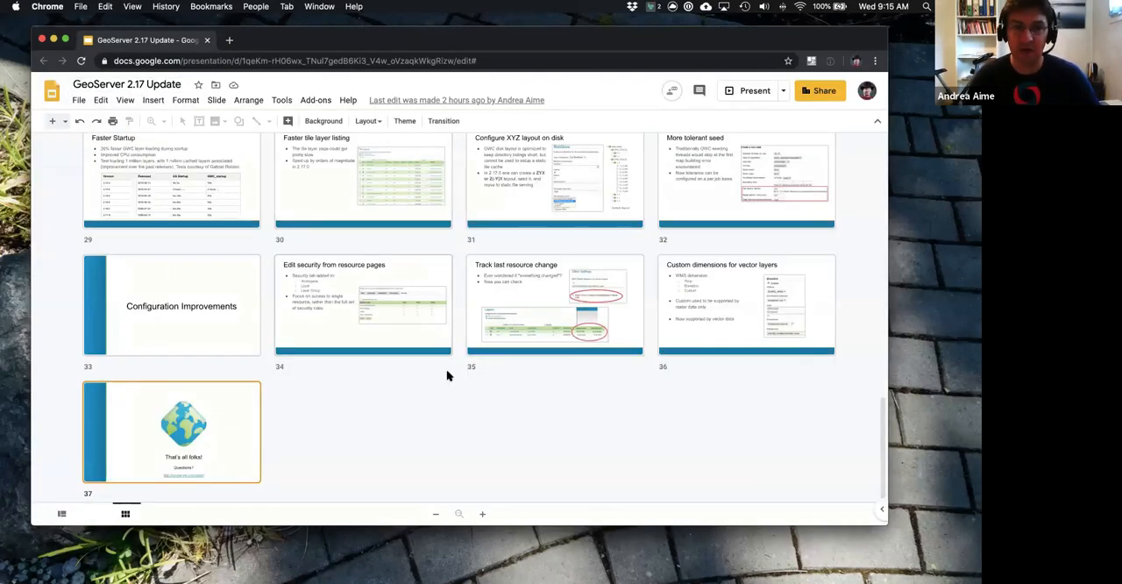
scroll("up", 3)
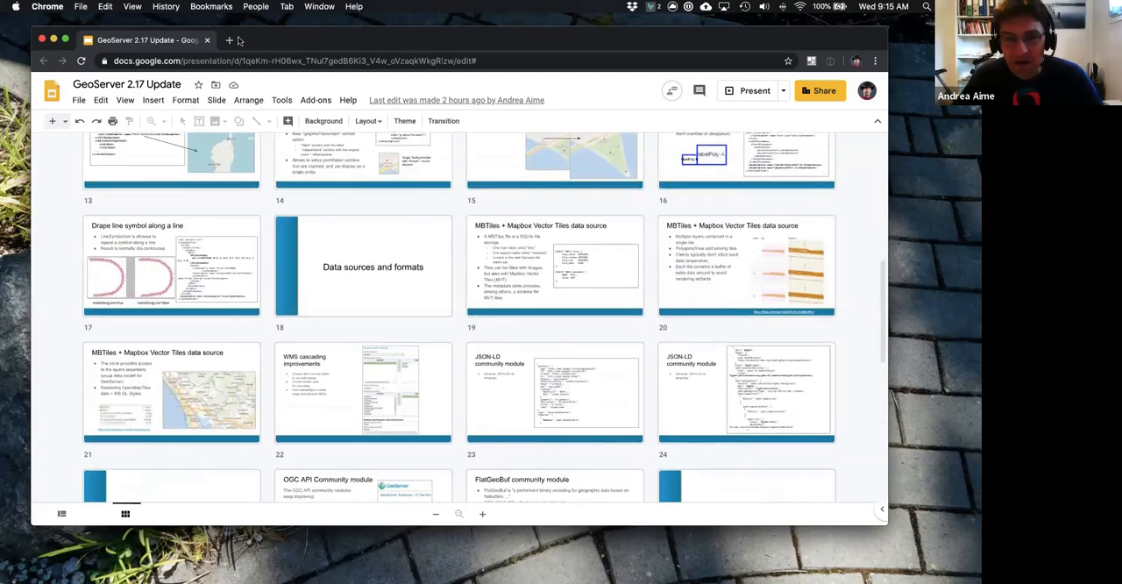
Step: Load docs.geoserver.org in a new browser tab and enter the GeoServer user manual
left_click(230, 41)
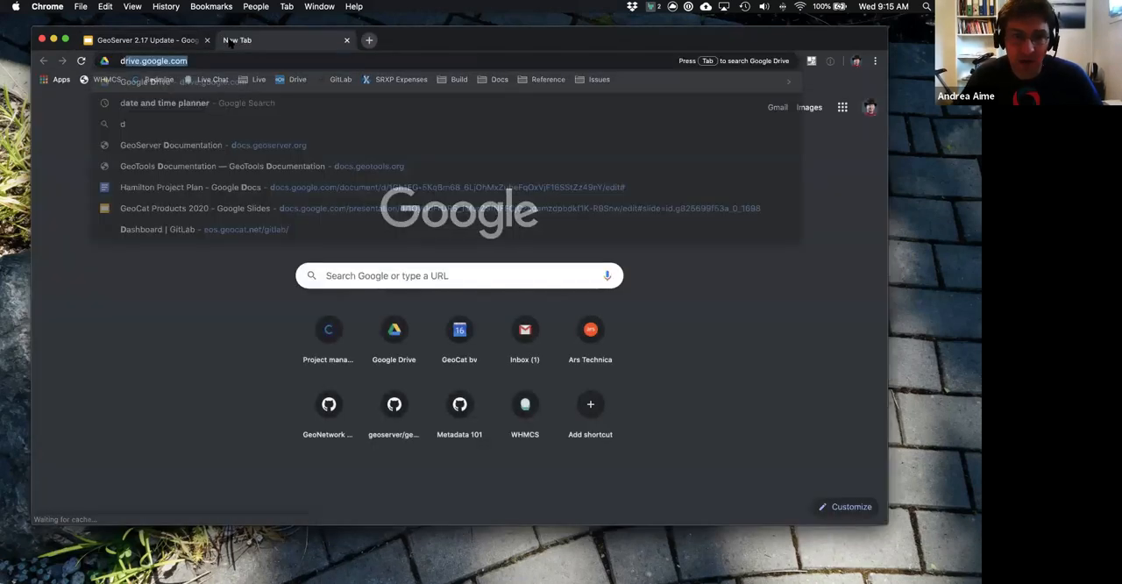
type("docs.geoserver.org")
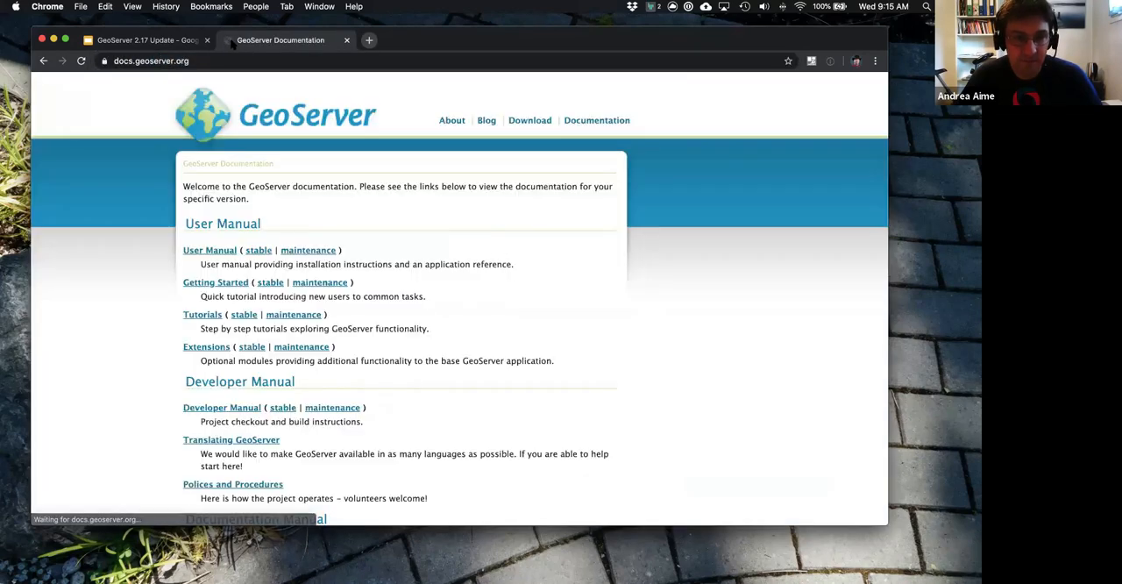
left_click(211, 249)
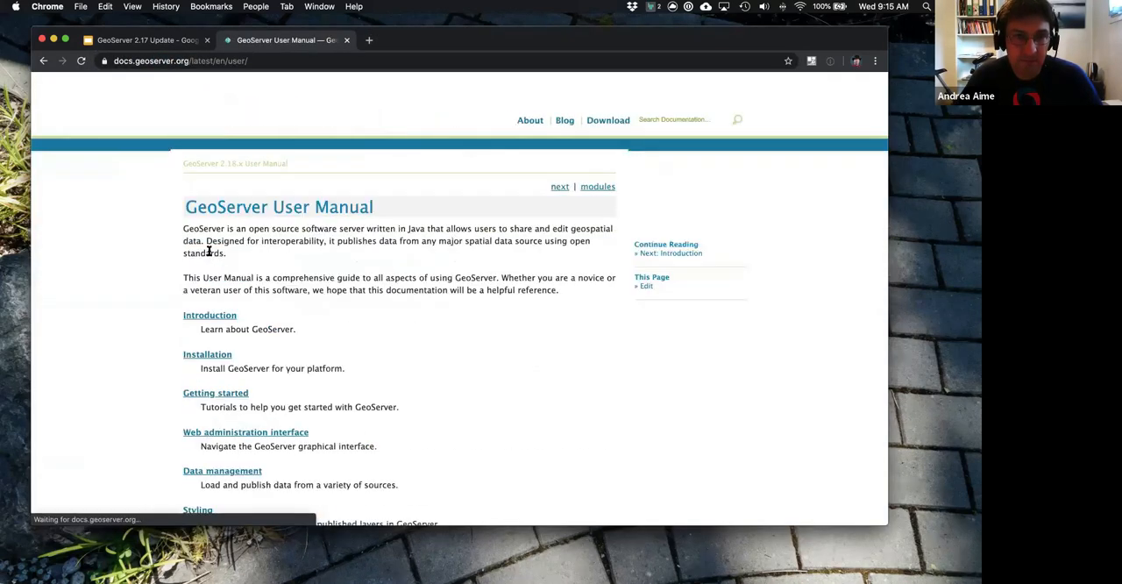
scroll("down", 3)
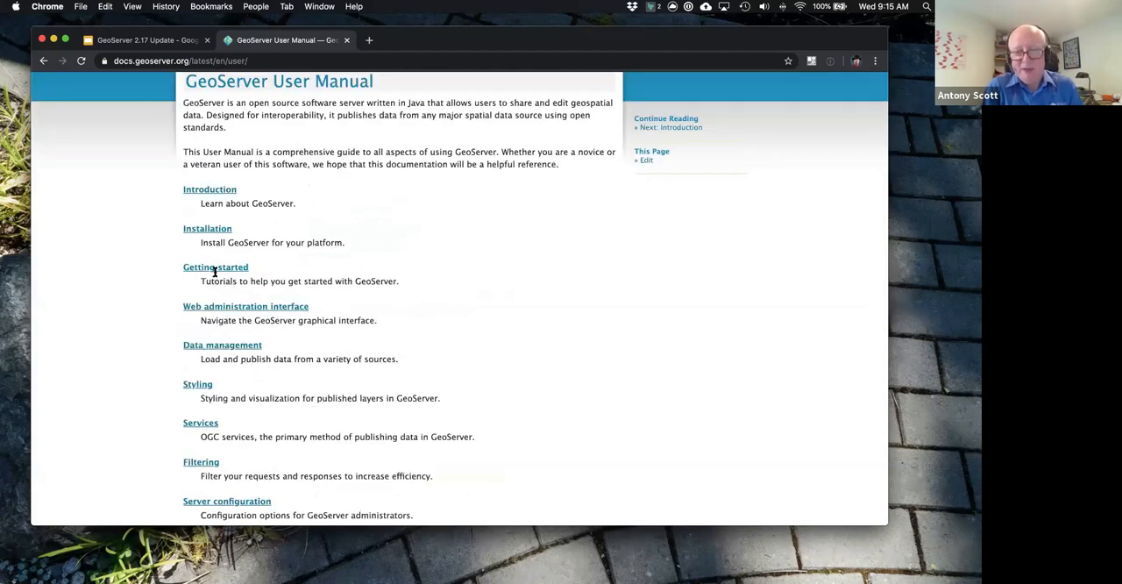
mouse_move(246, 305)
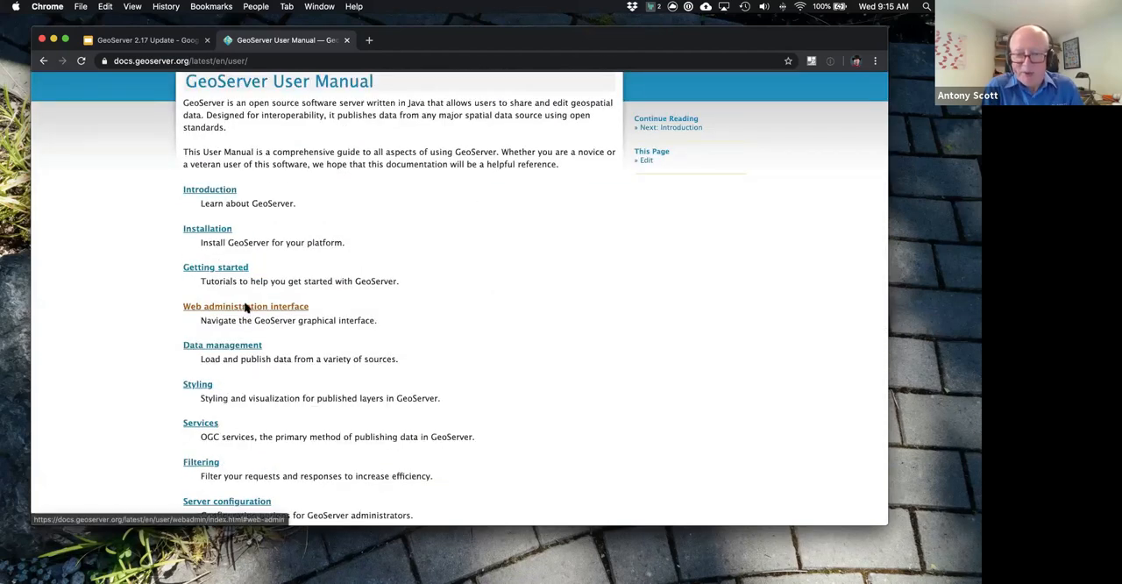
Step: Show the Web administration interface page scrolled to its Security, Demos and Tools sections
left_click(246, 305)
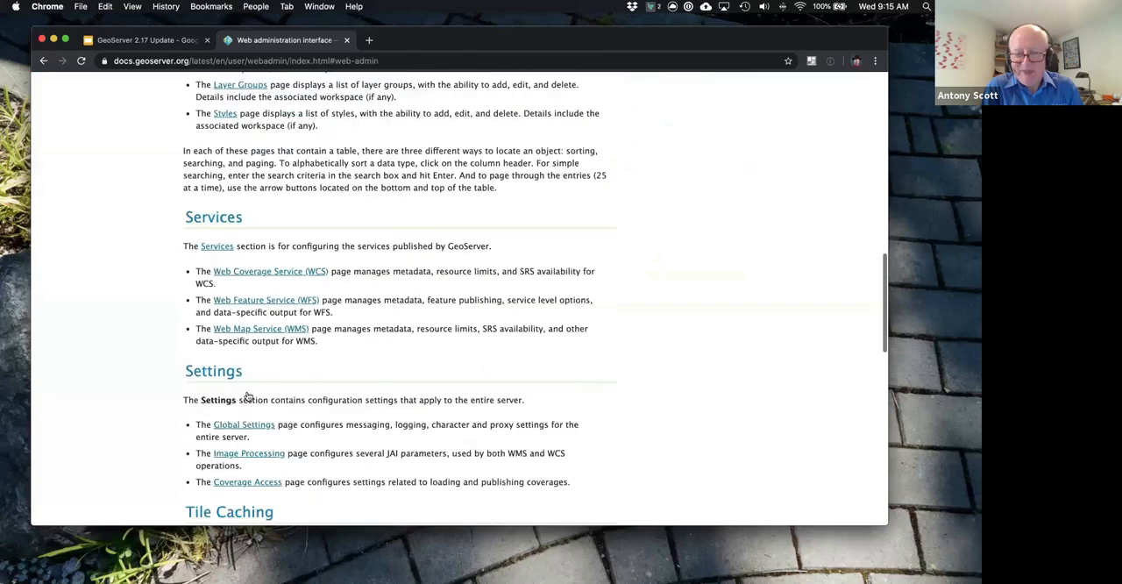
scroll("down", 3)
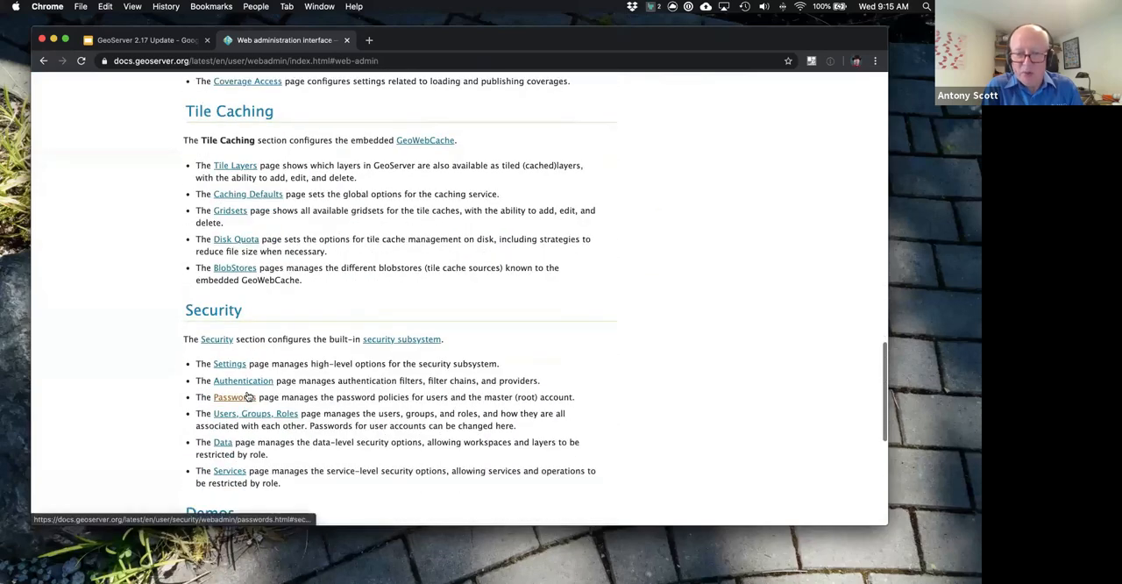
scroll("down", 3)
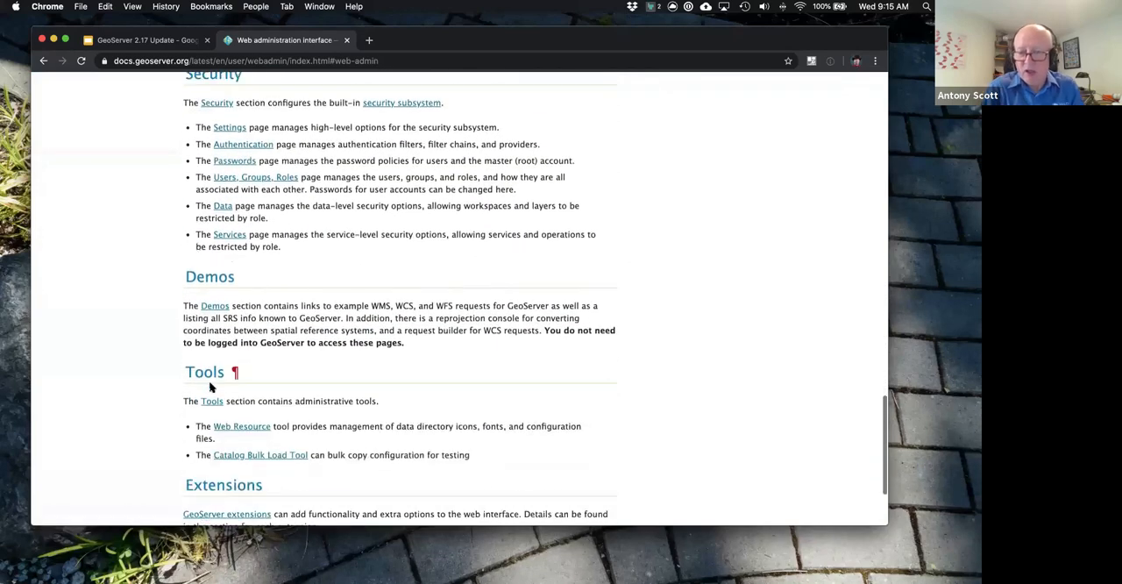
left_click(242, 426)
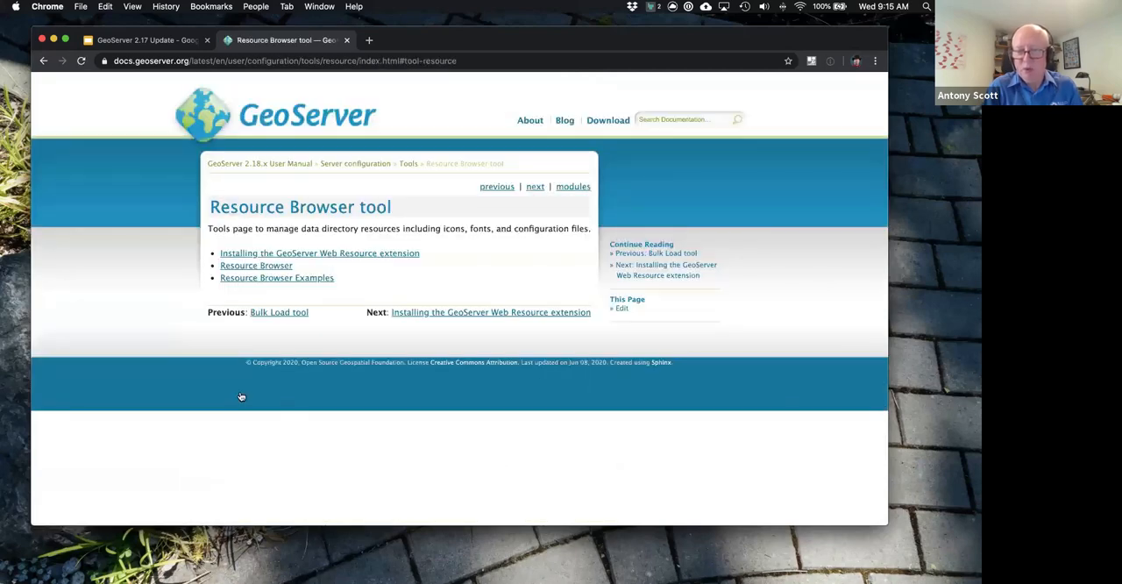
mouse_move(347, 251)
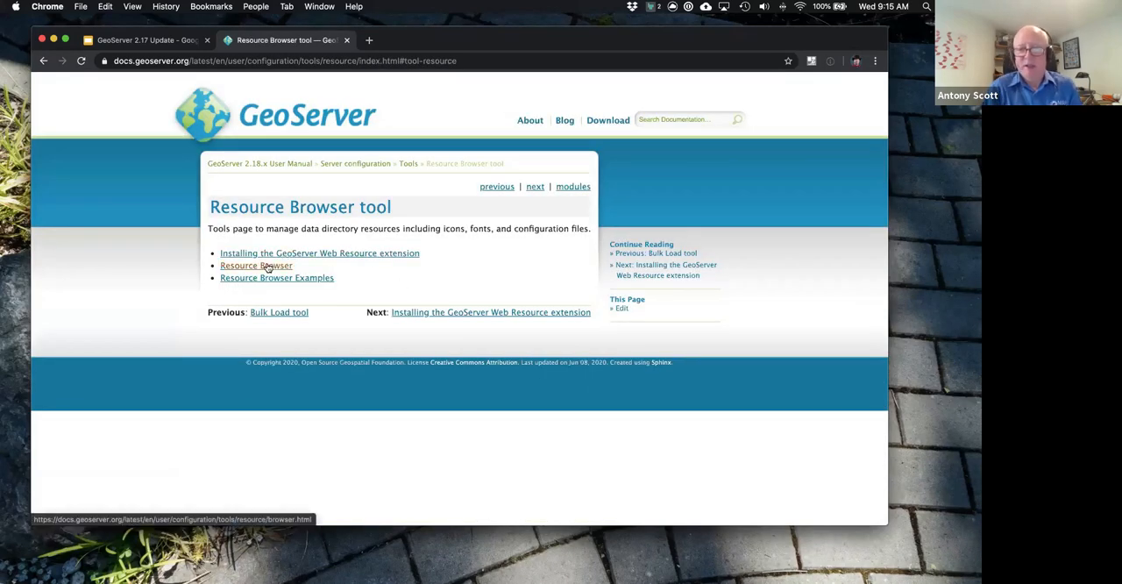
left_click(256, 266)
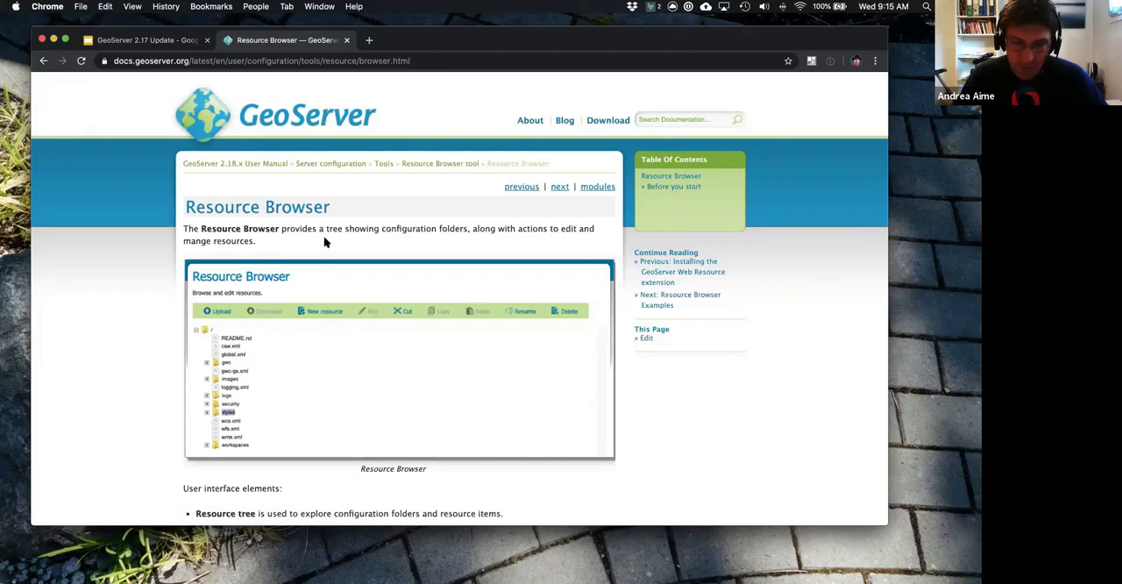
mouse_move(403, 292)
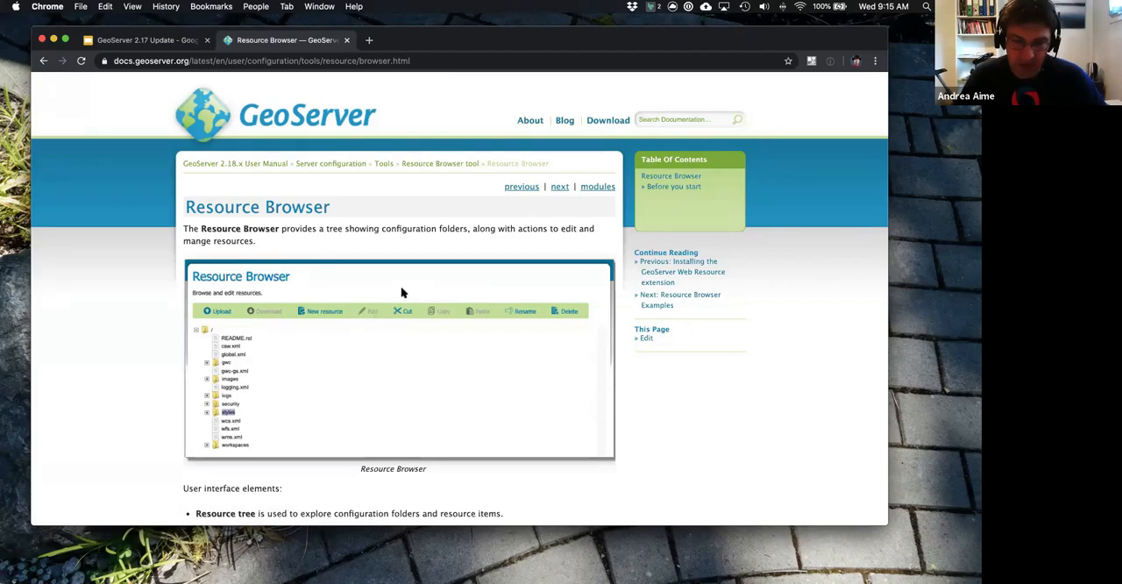
scroll("down", 3)
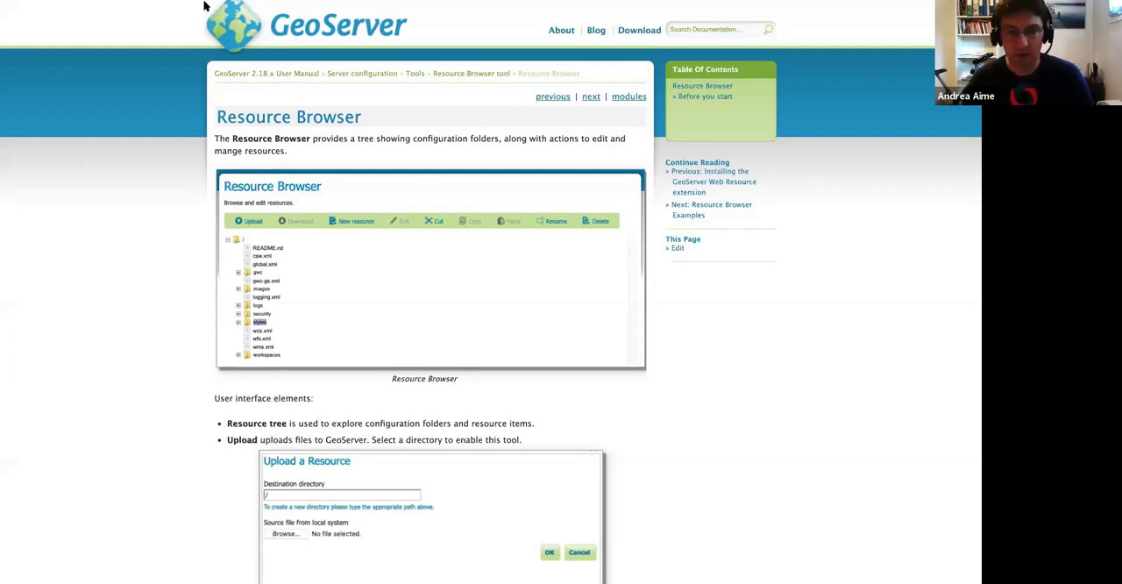
left_click(133, 7)
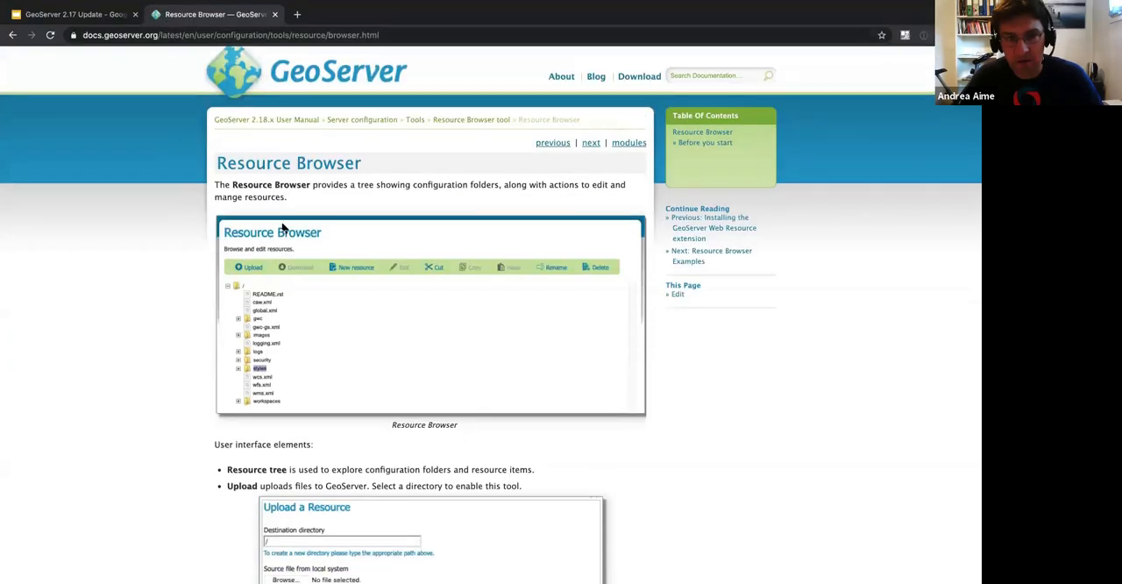
mouse_move(197, 249)
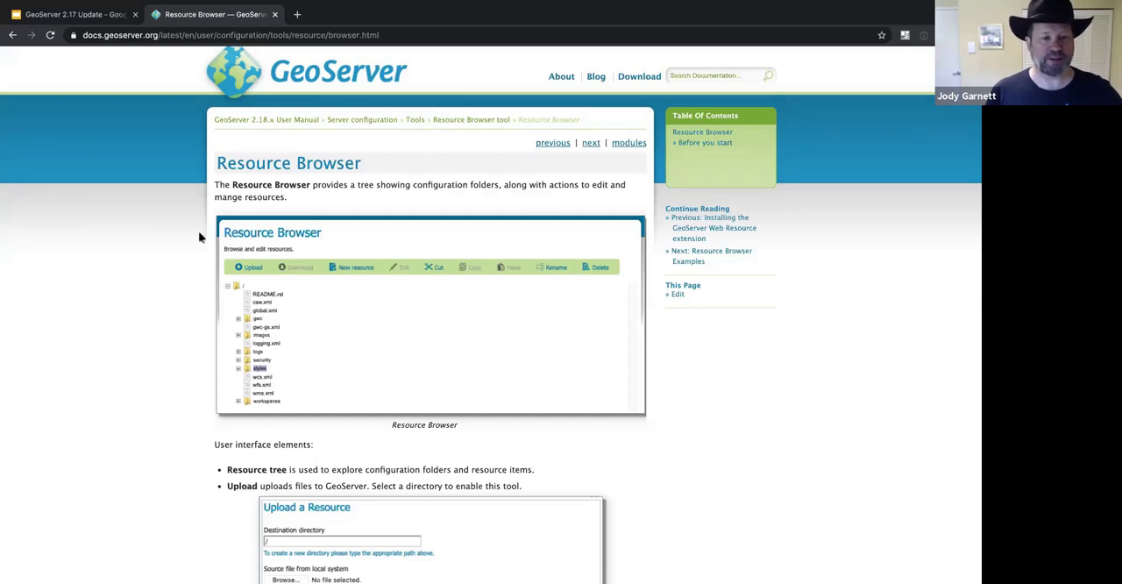
mouse_move(193, 239)
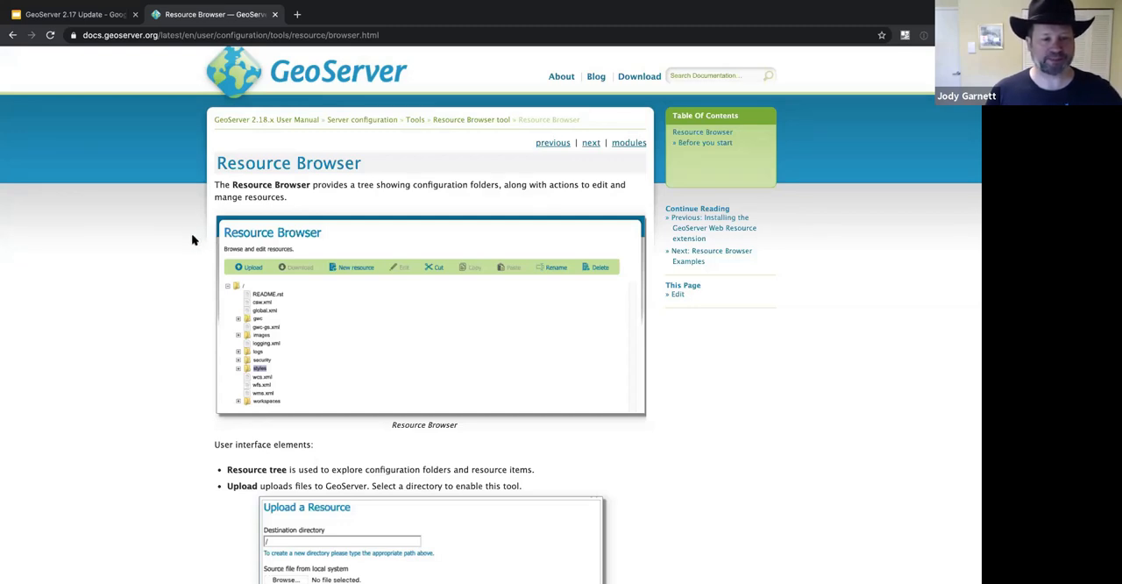
mouse_move(188, 242)
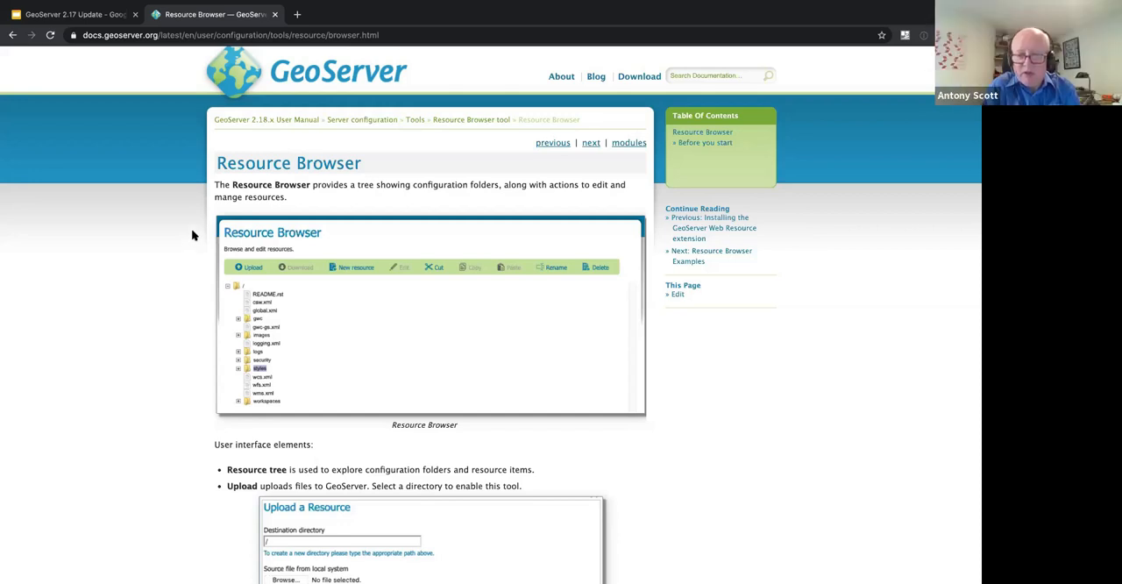
mouse_move(200, 179)
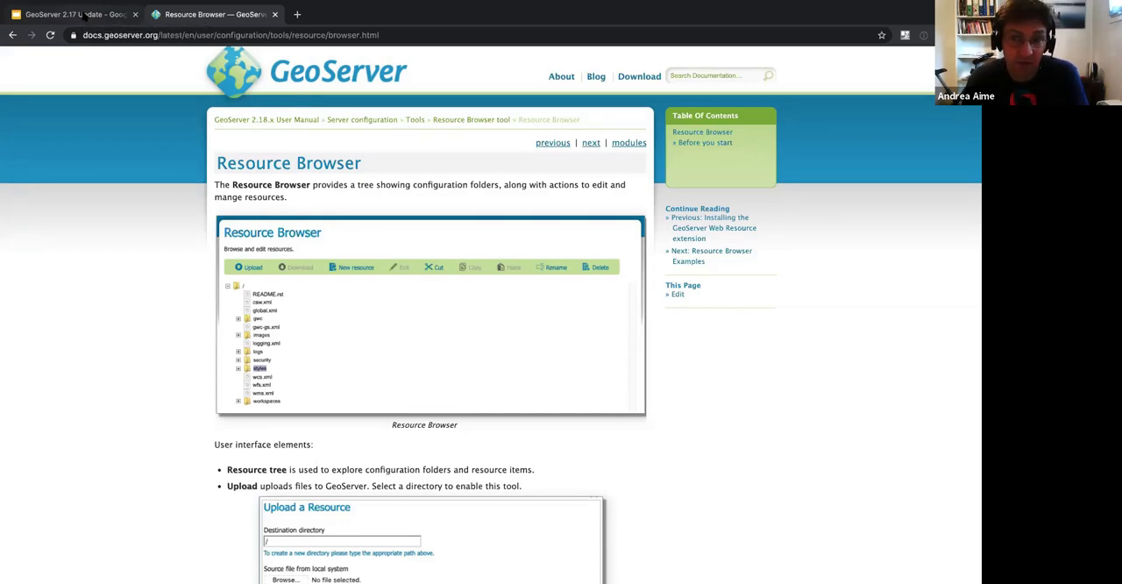
left_click(70, 14)
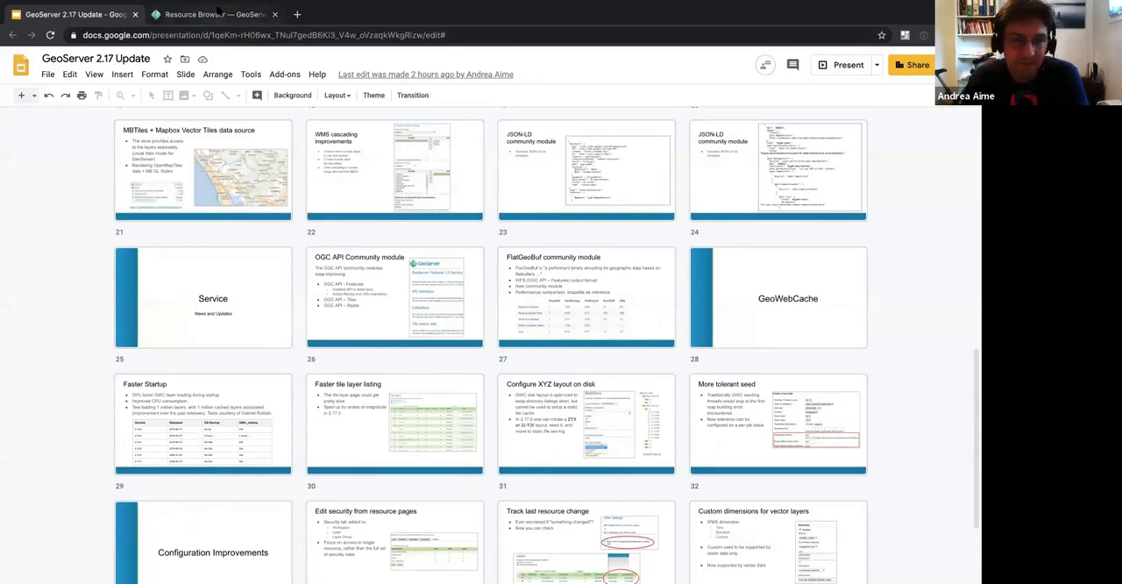
left_click(214, 14)
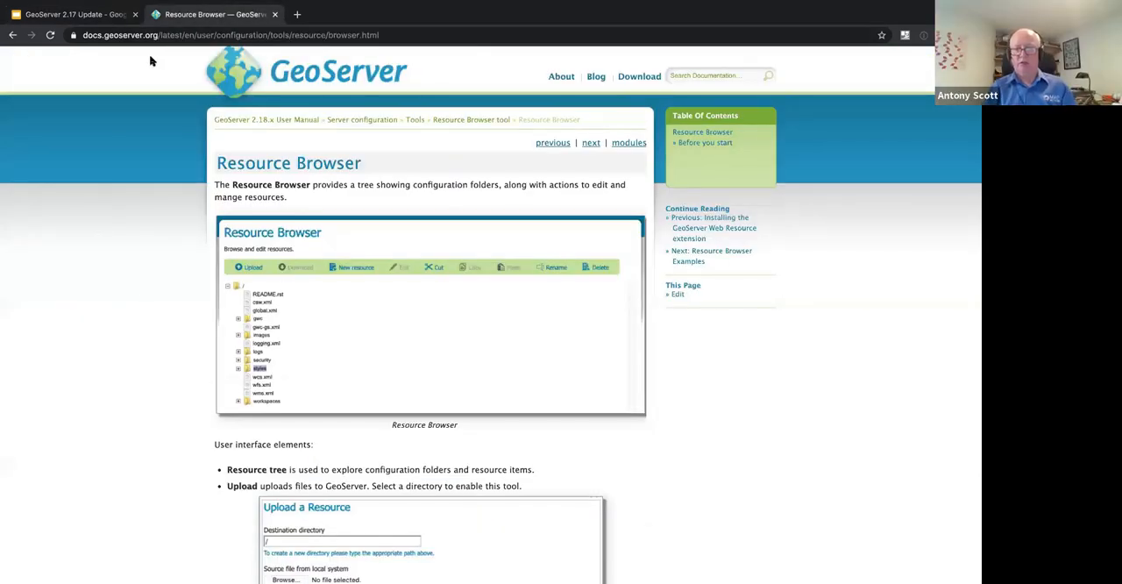
mouse_move(331, 298)
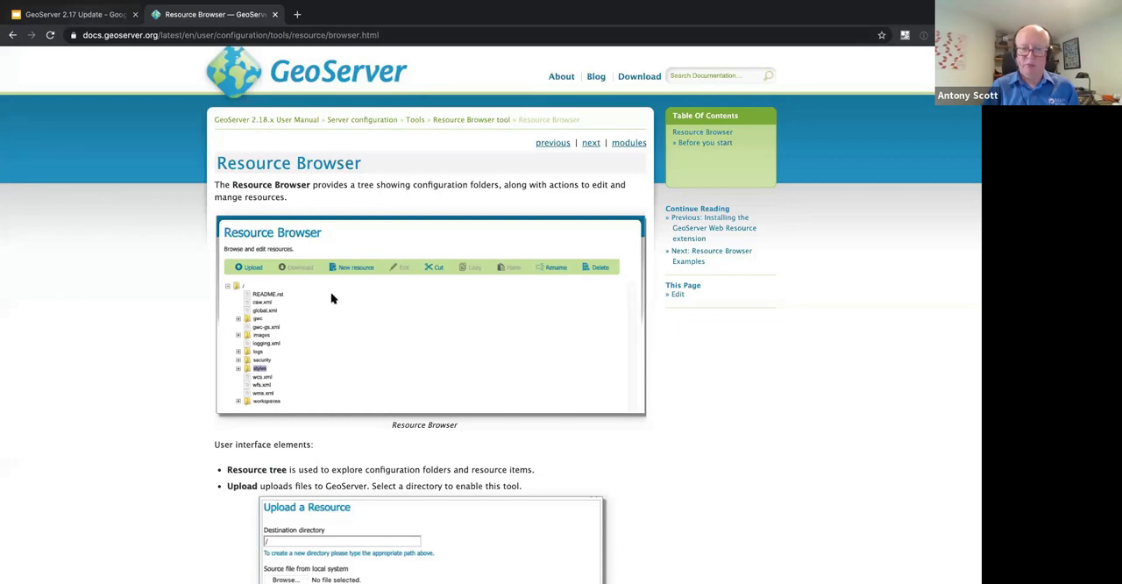
Step: Show the deck's closing 'That's all folks! Questions?' slide, then switch to the Resource Browser docs tab
left_click(74, 14)
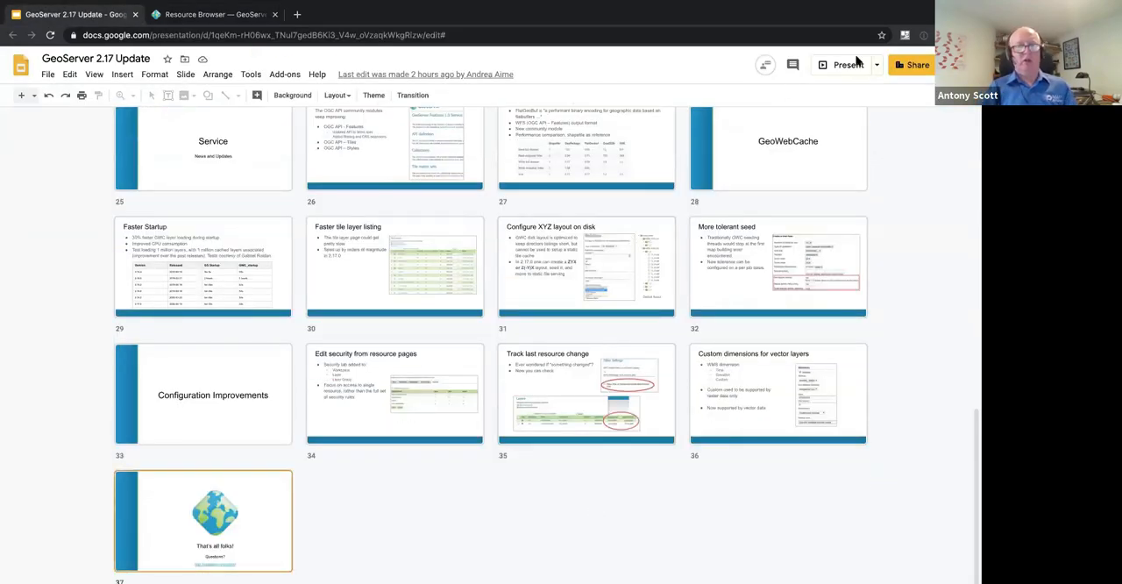
mouse_move(847, 65)
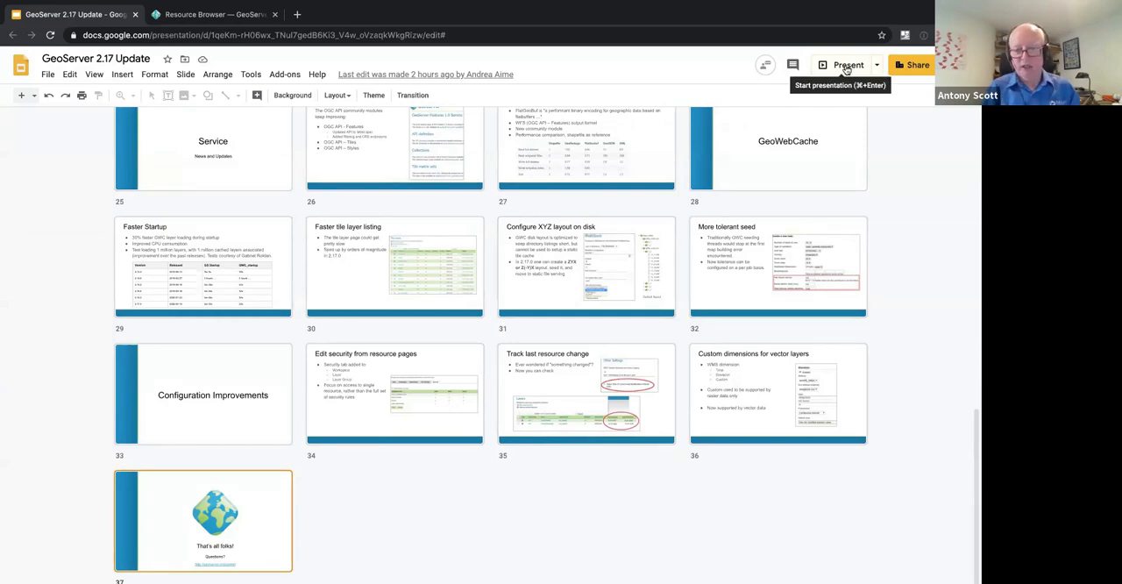
mouse_move(102, 80)
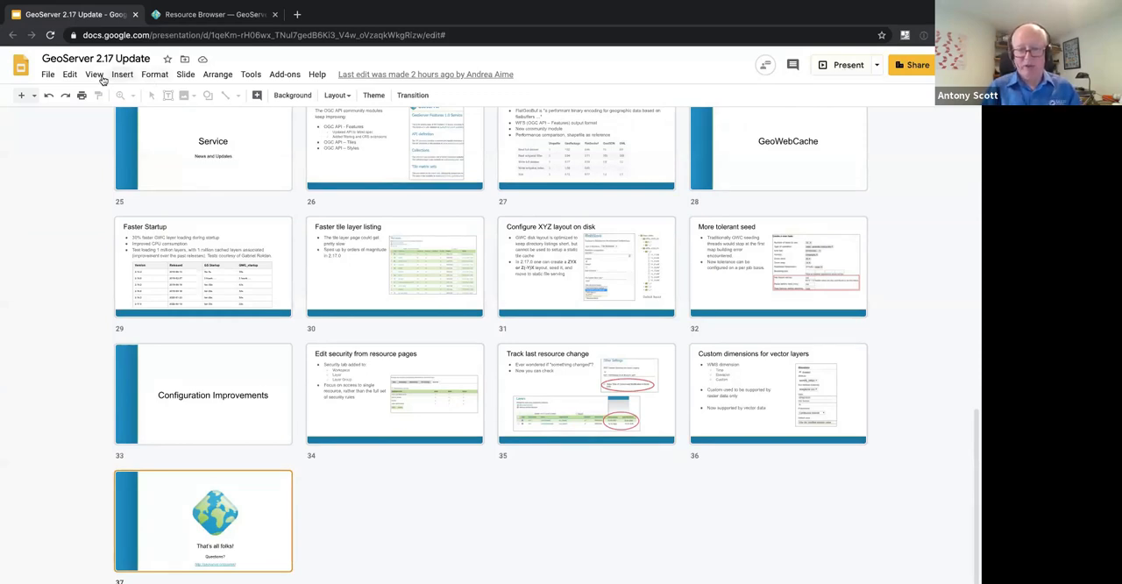
left_click(95, 74)
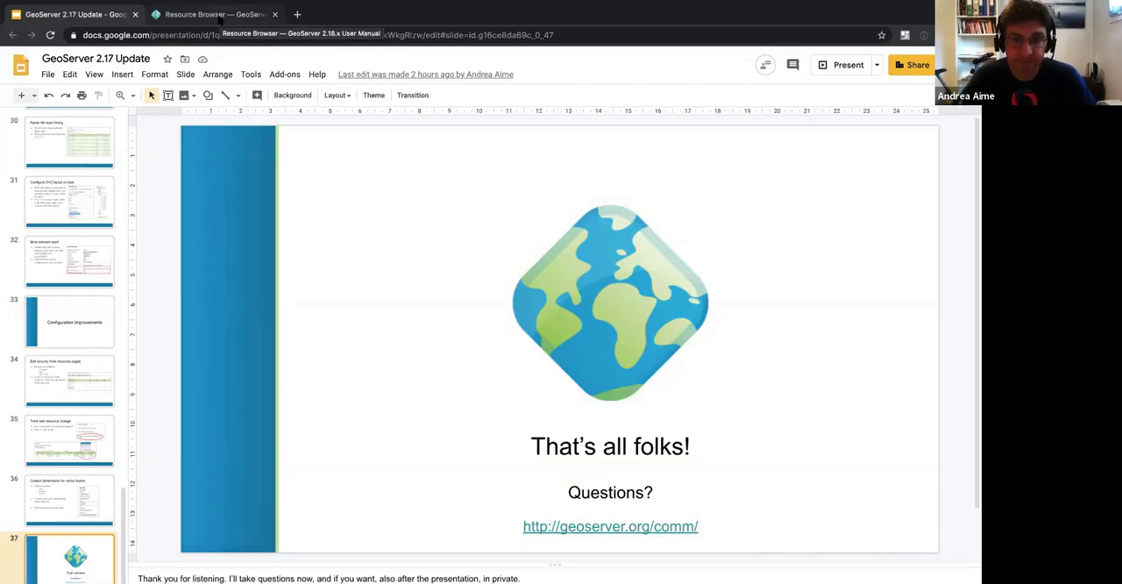
left_click(214, 14)
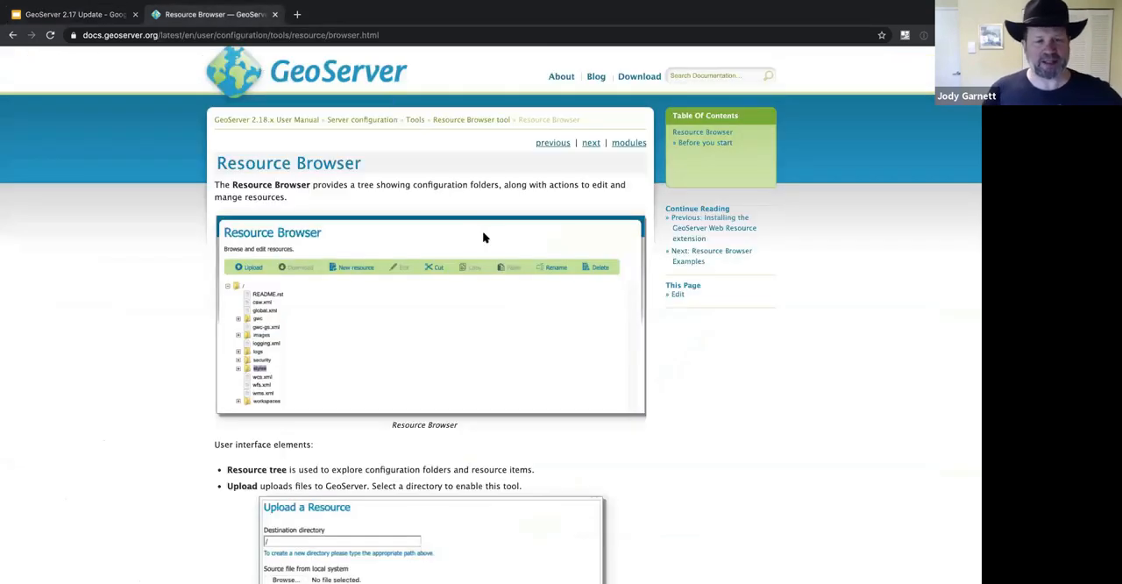
mouse_move(460, 252)
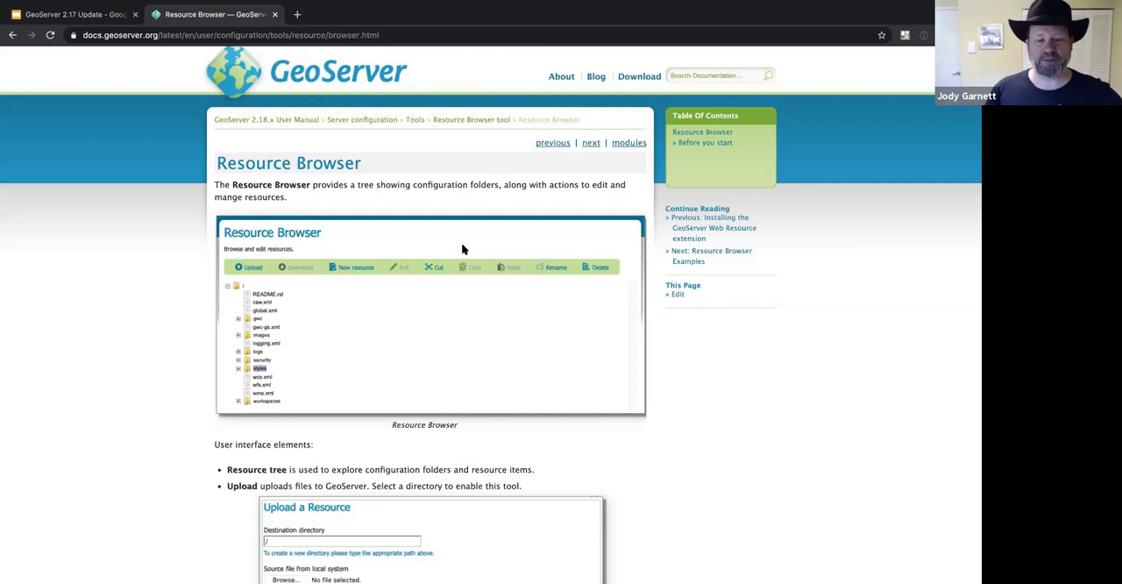
mouse_move(282, 213)
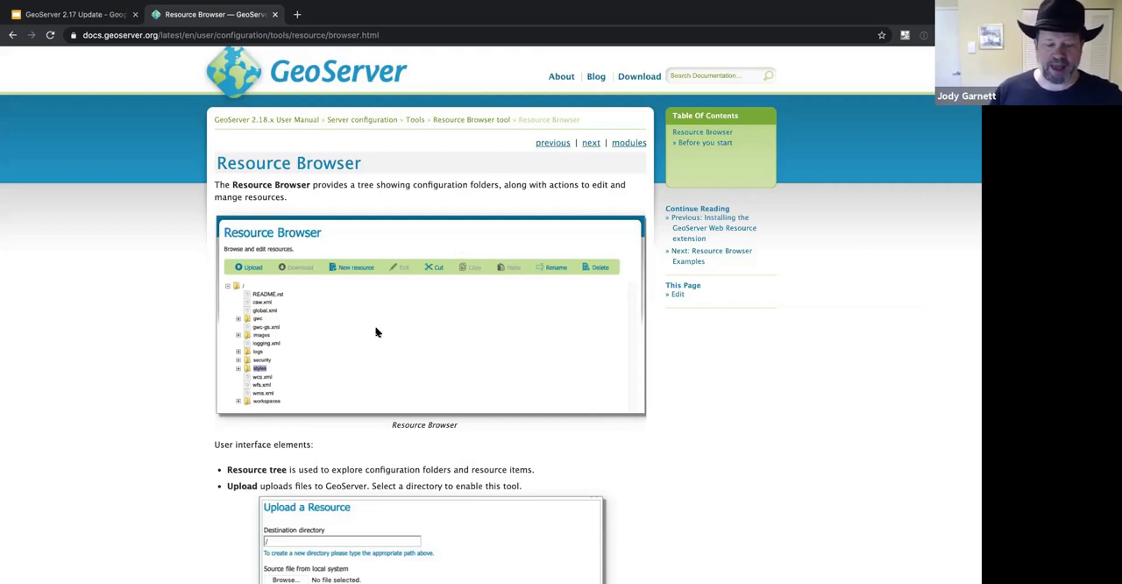
scroll("down", 3)
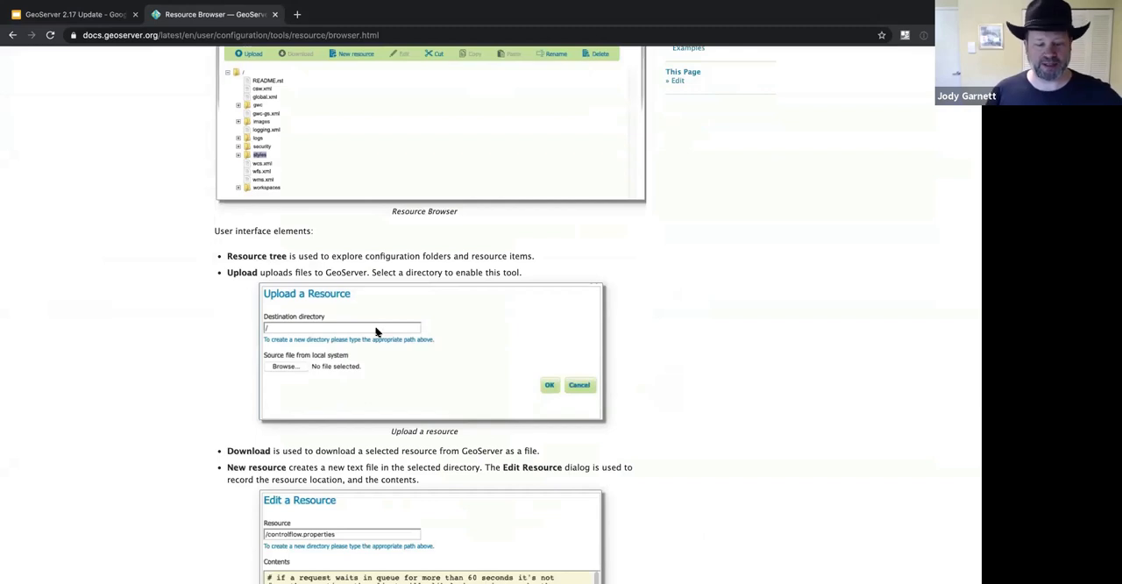
scroll("down", 3)
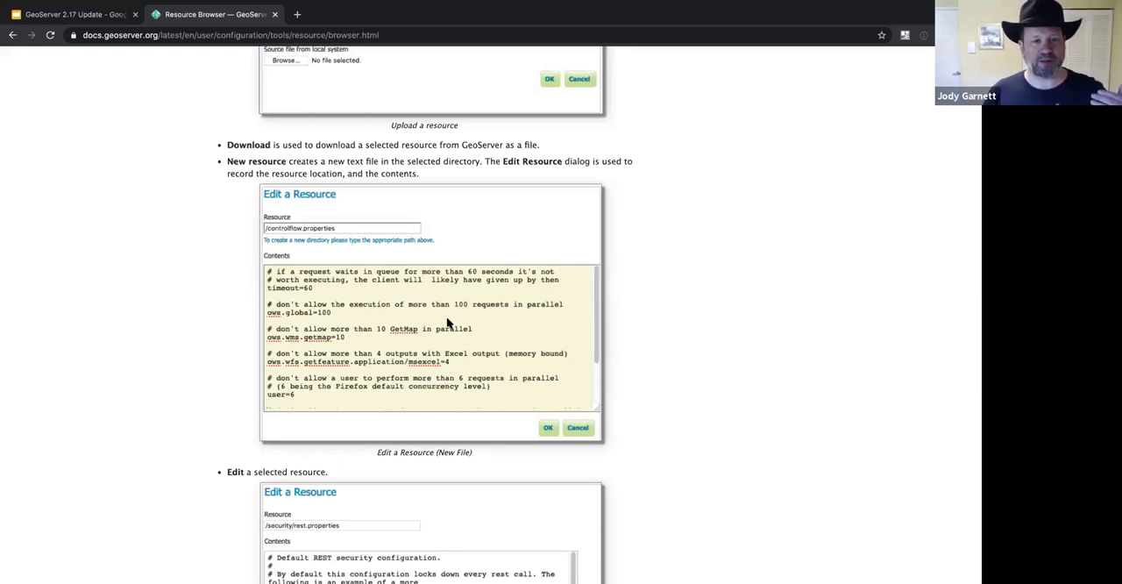
mouse_move(421, 322)
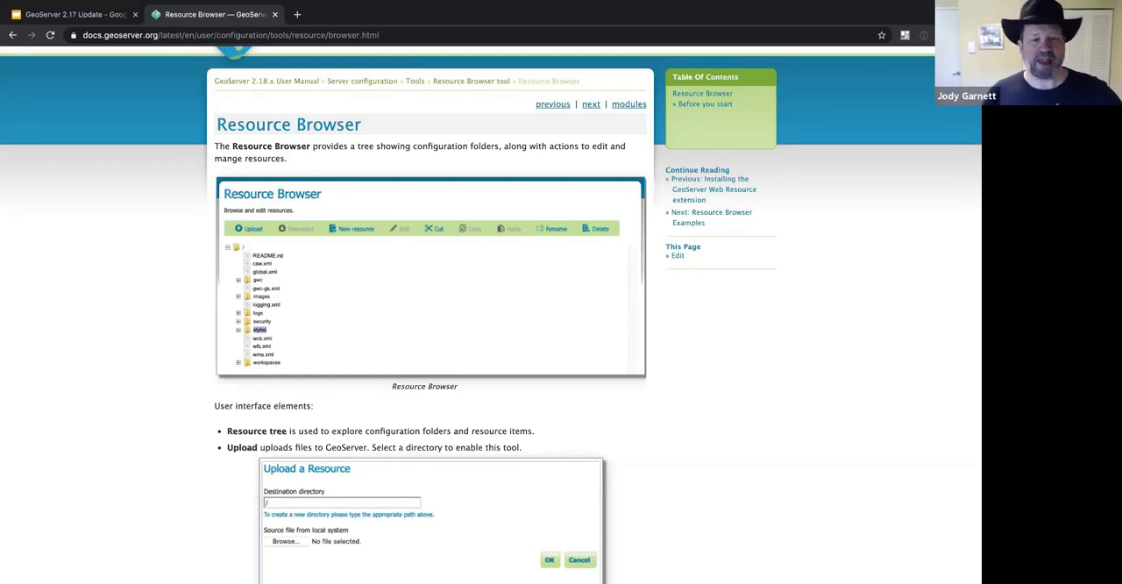
left_click(70, 14)
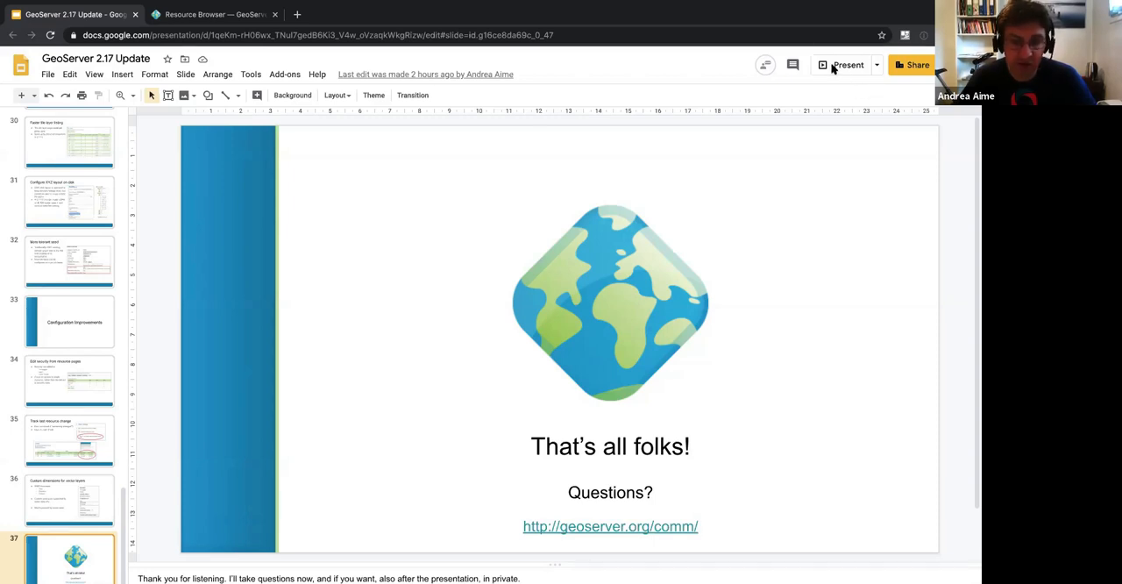
Step: Present the closing 'That's all folks! Questions?' slide as a fullscreen slideshow
left_click(846, 65)
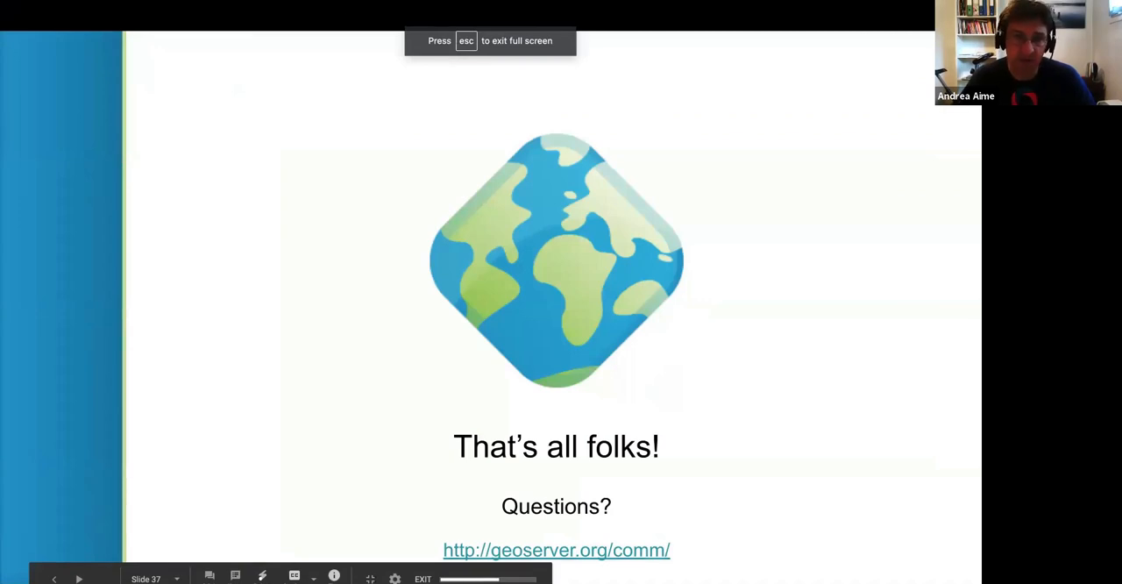